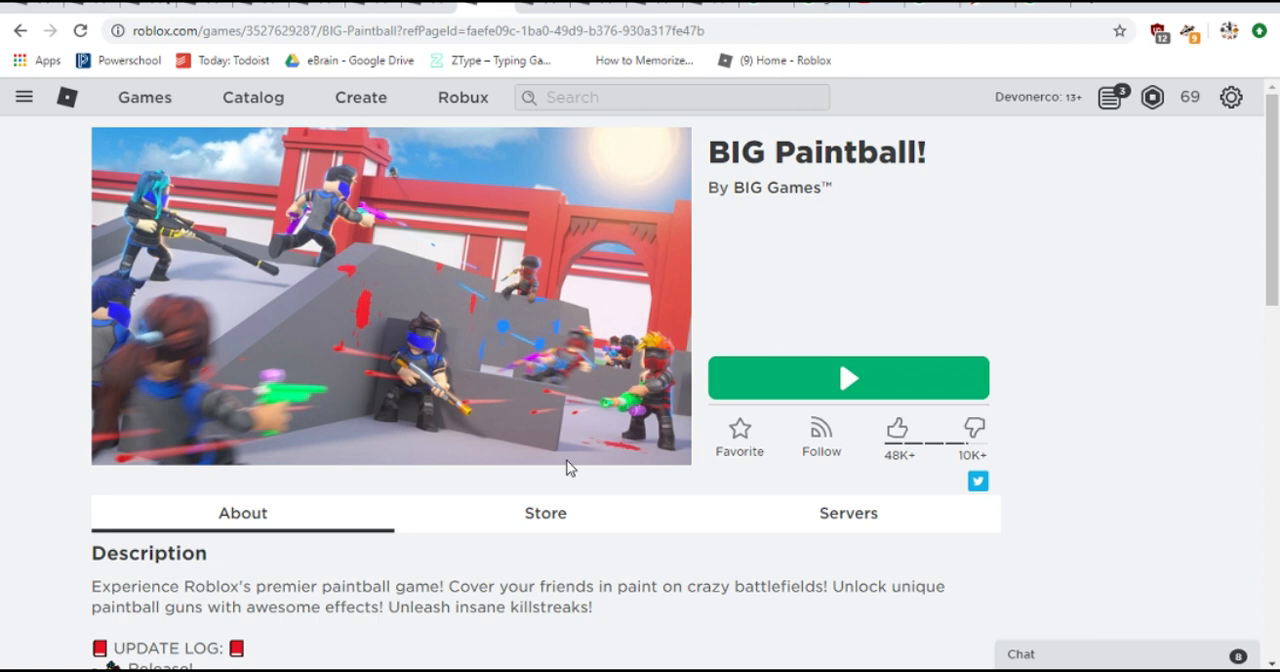
mouse_move(465, 483)
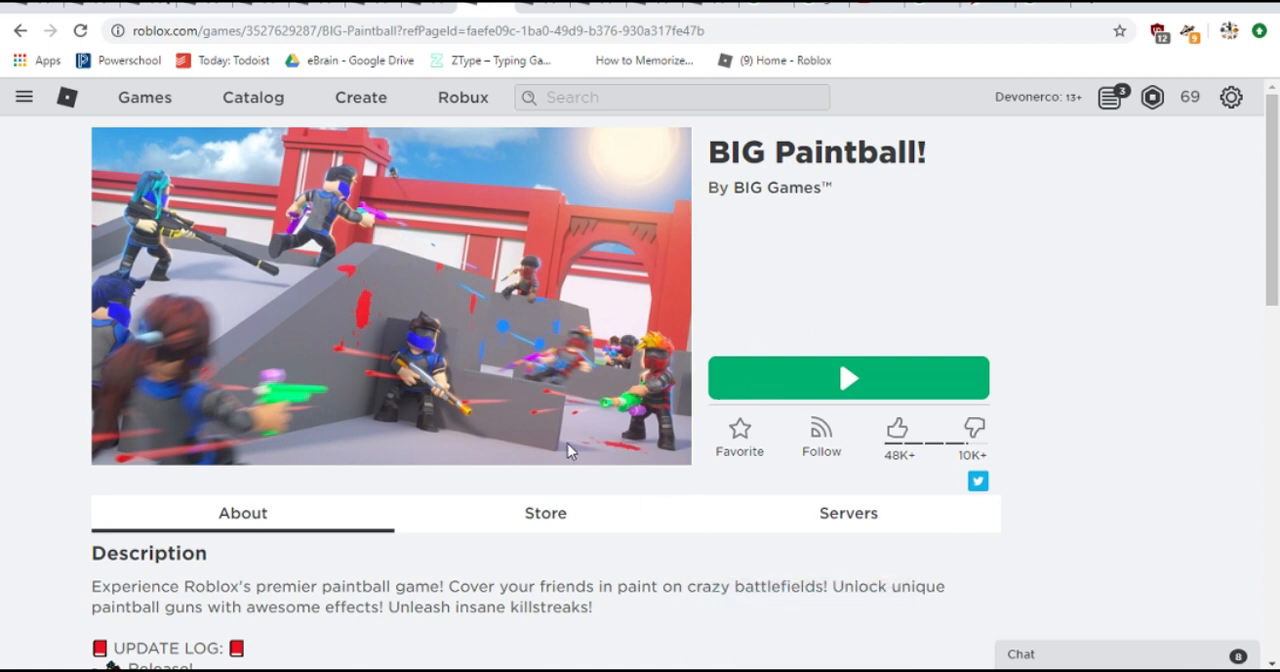
- Start BIG Paintball and play the team deathmatch round until another player tags you out
click(847, 377)
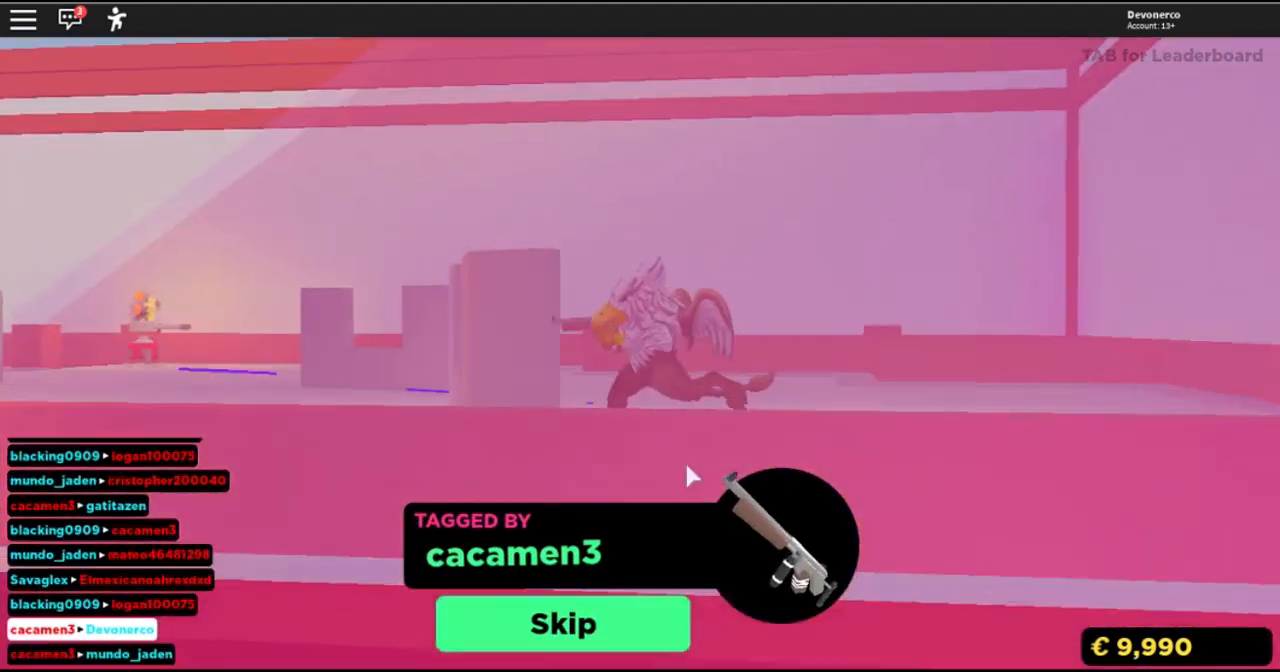
- Equip the SMG, deploy and tag an opponent, then skip the tagged recap
click(562, 623)
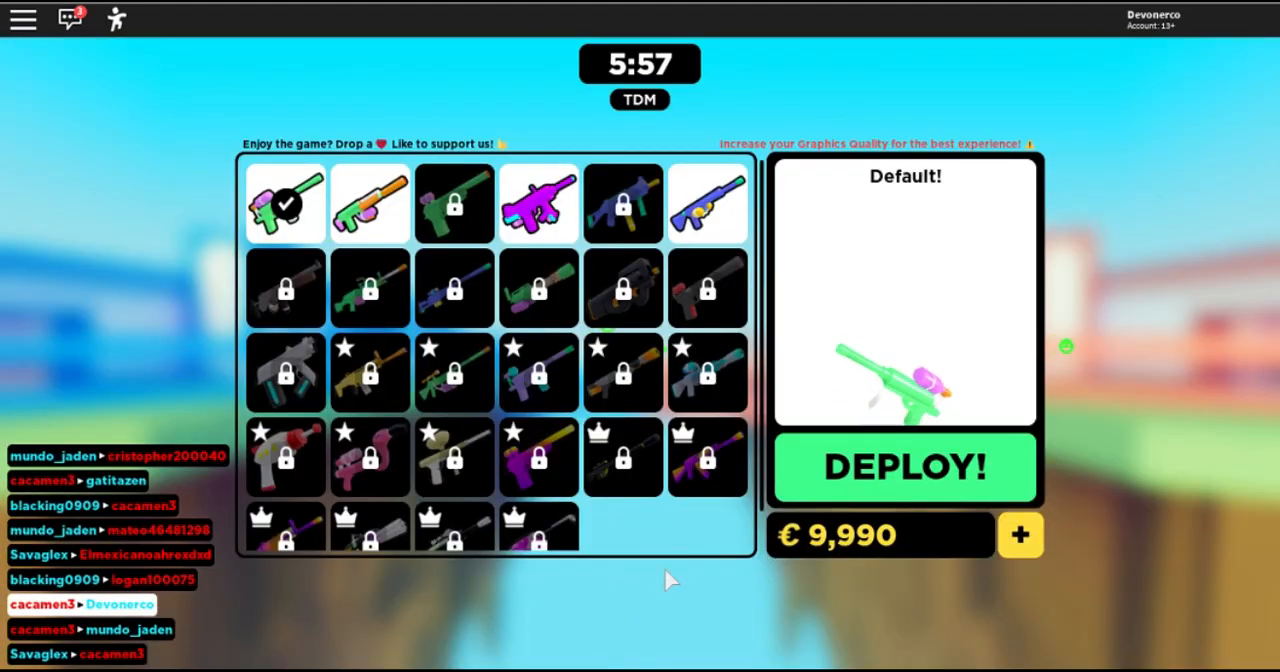
click(369, 203)
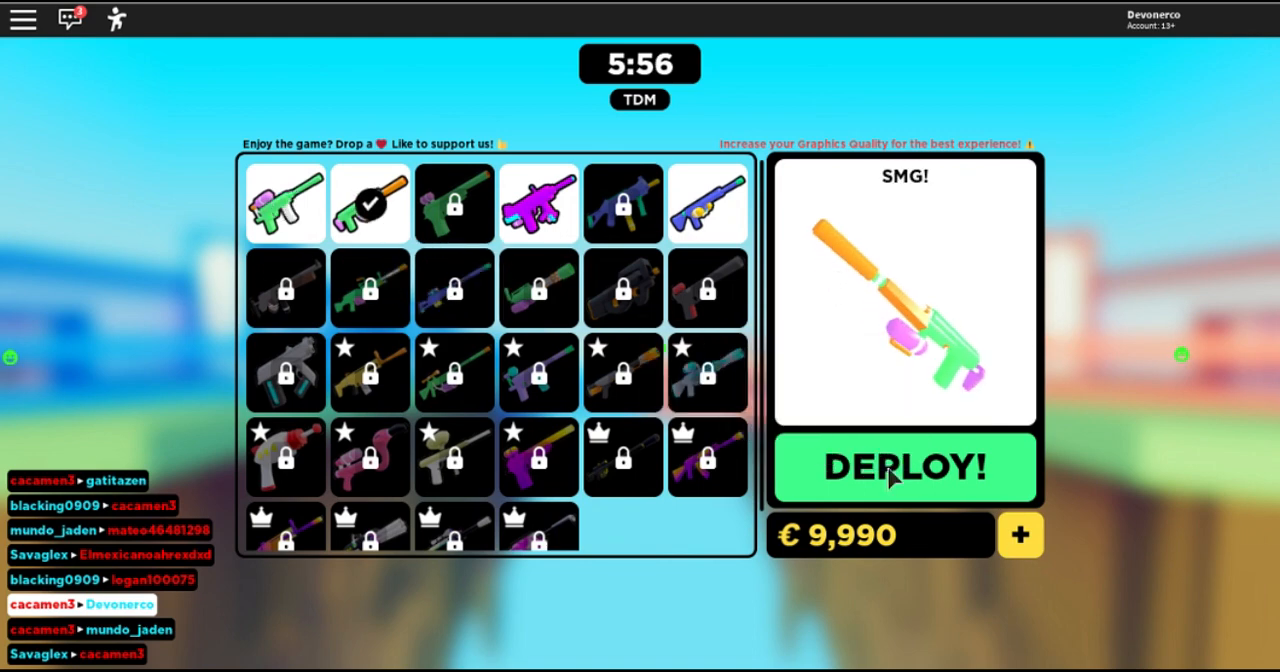
click(903, 467)
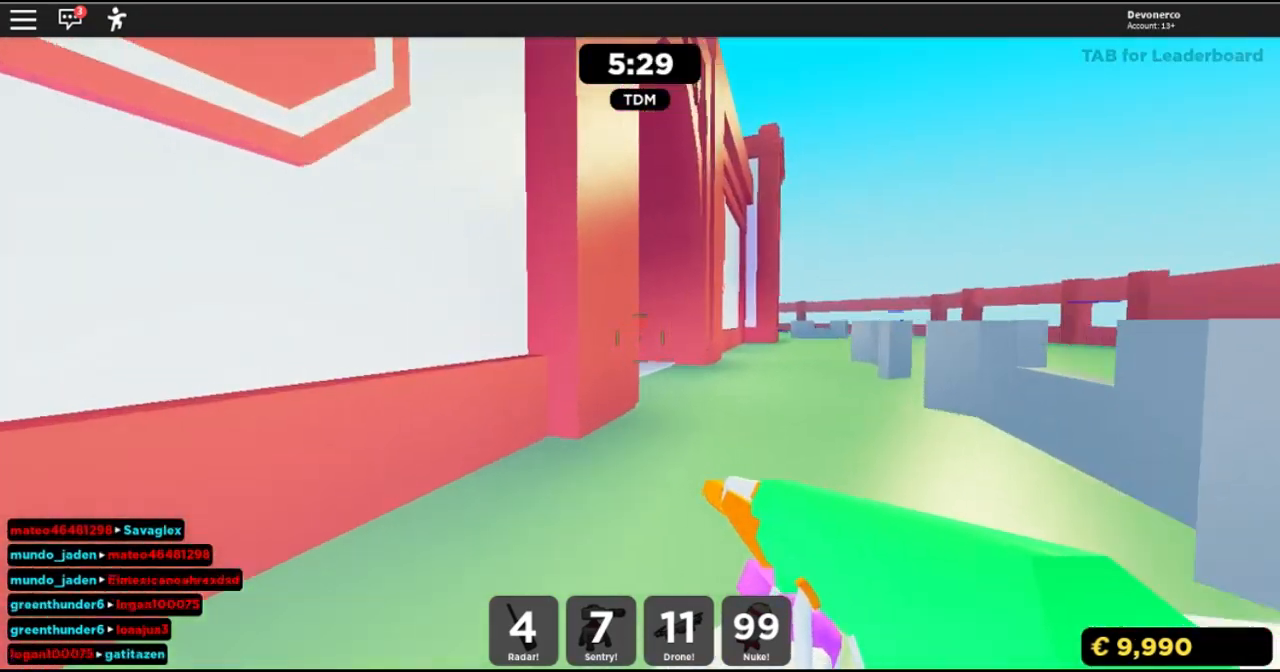
click(640, 337)
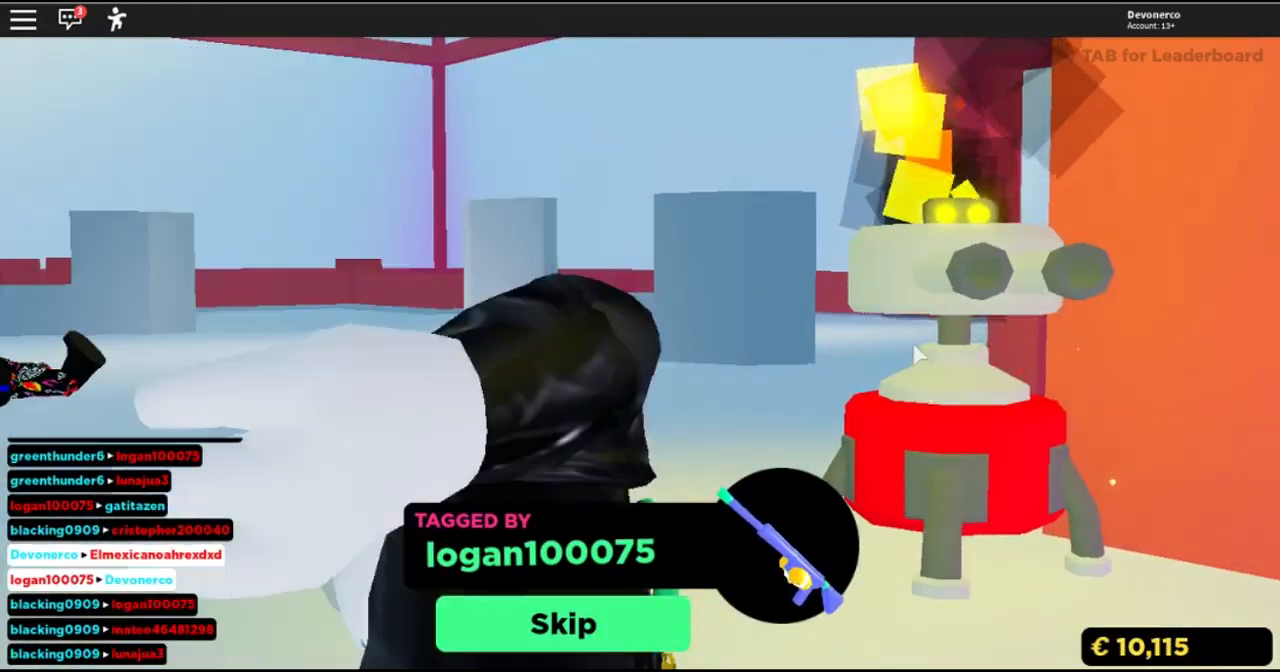
click(562, 623)
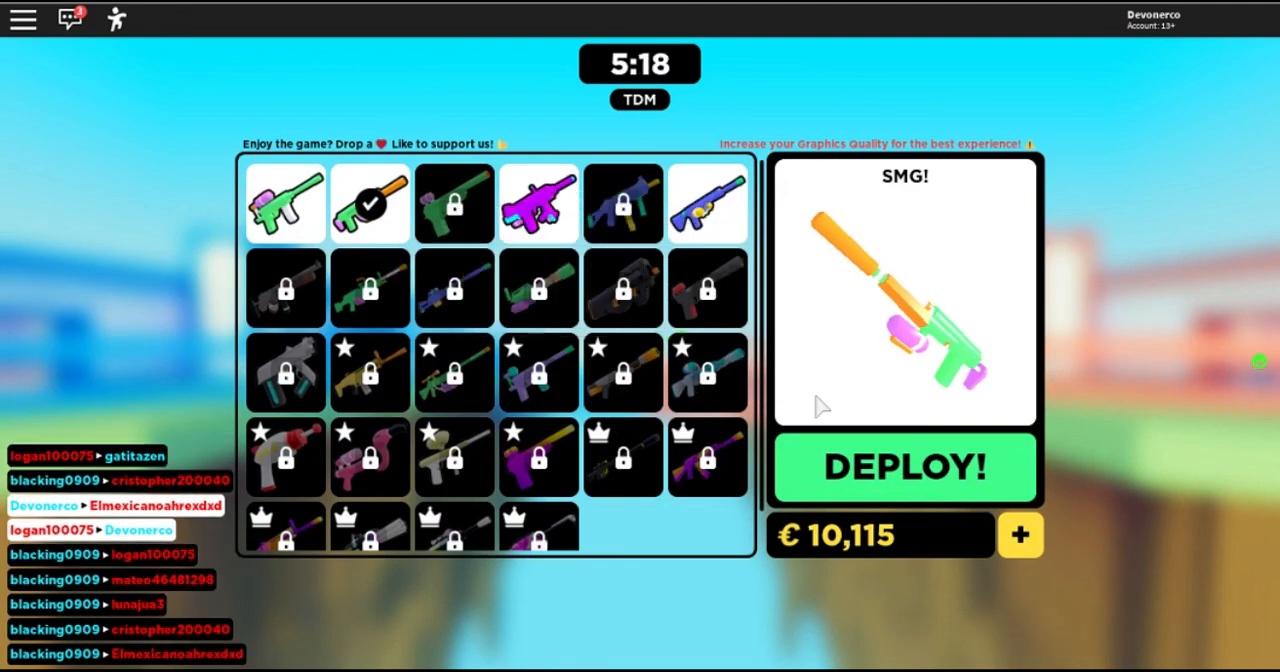
- Select the Default gun, rejoin the deathmatch, and redeploy again after being tagged
click(285, 203)
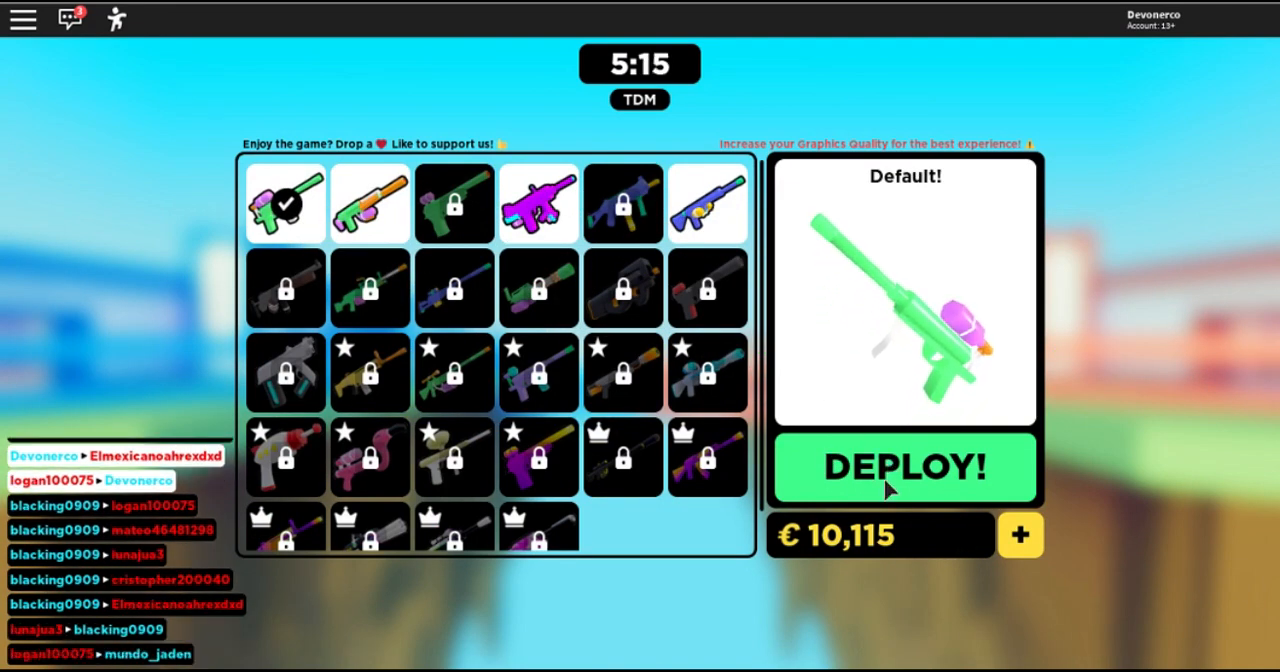
click(903, 468)
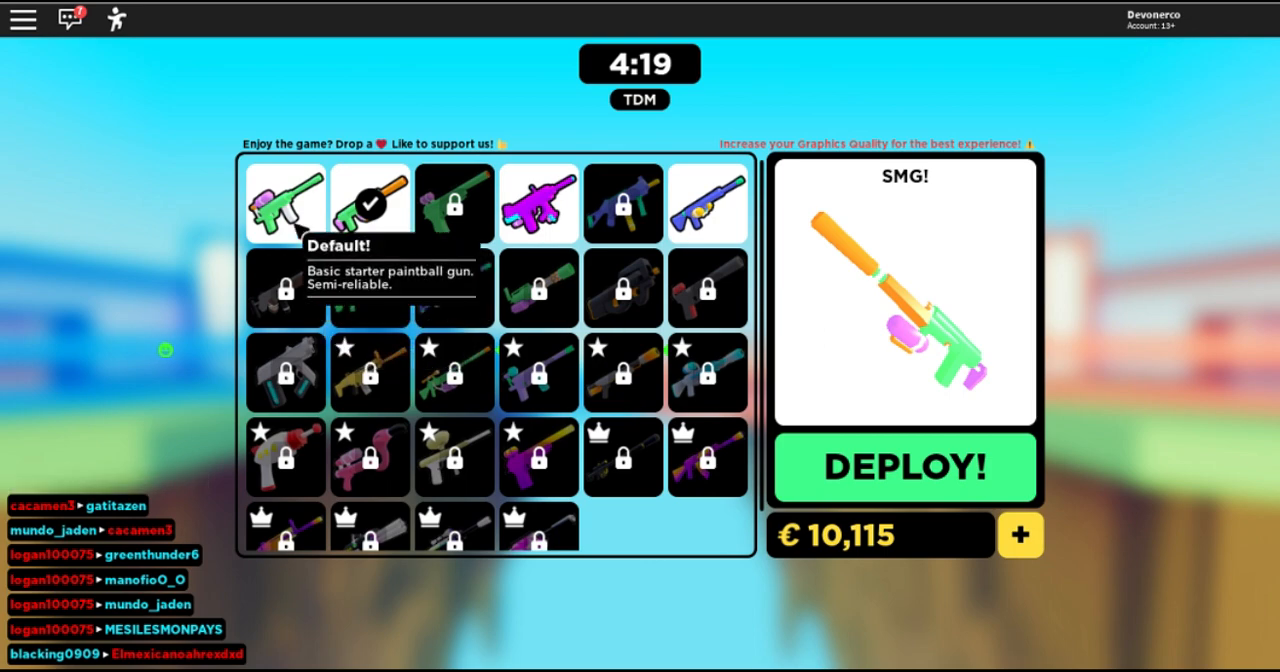
click(903, 467)
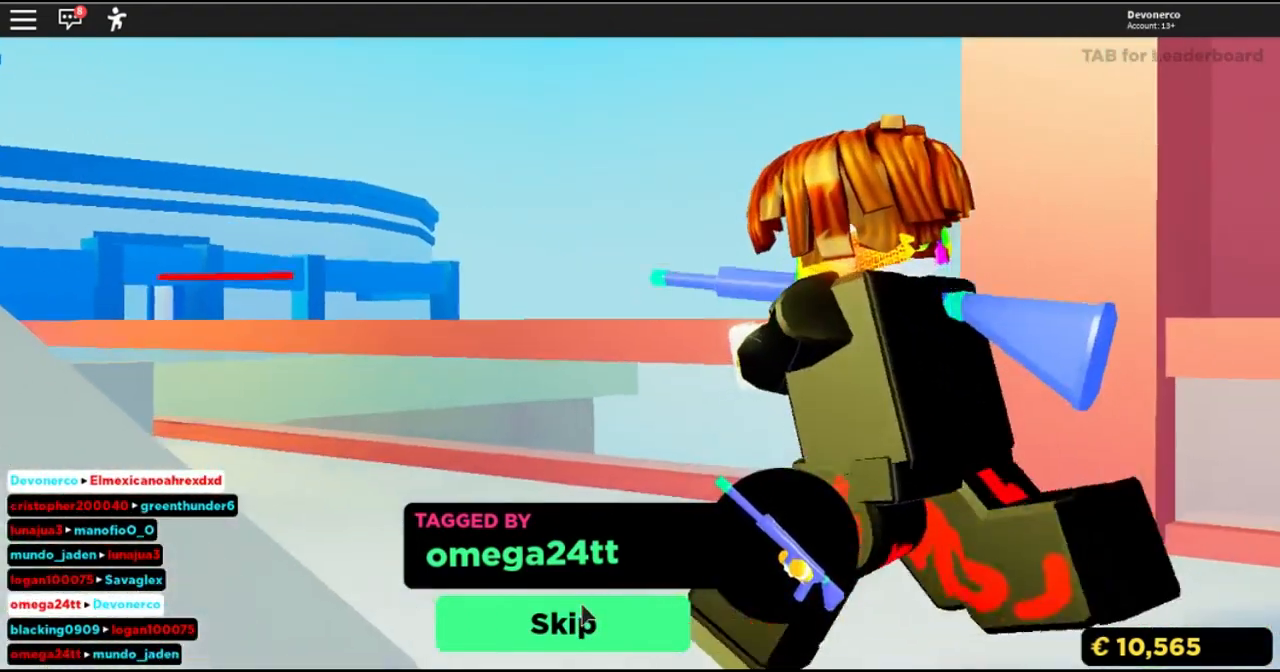
- Skip the tagged recap to reach weapon selection with 10,565 coins
click(561, 622)
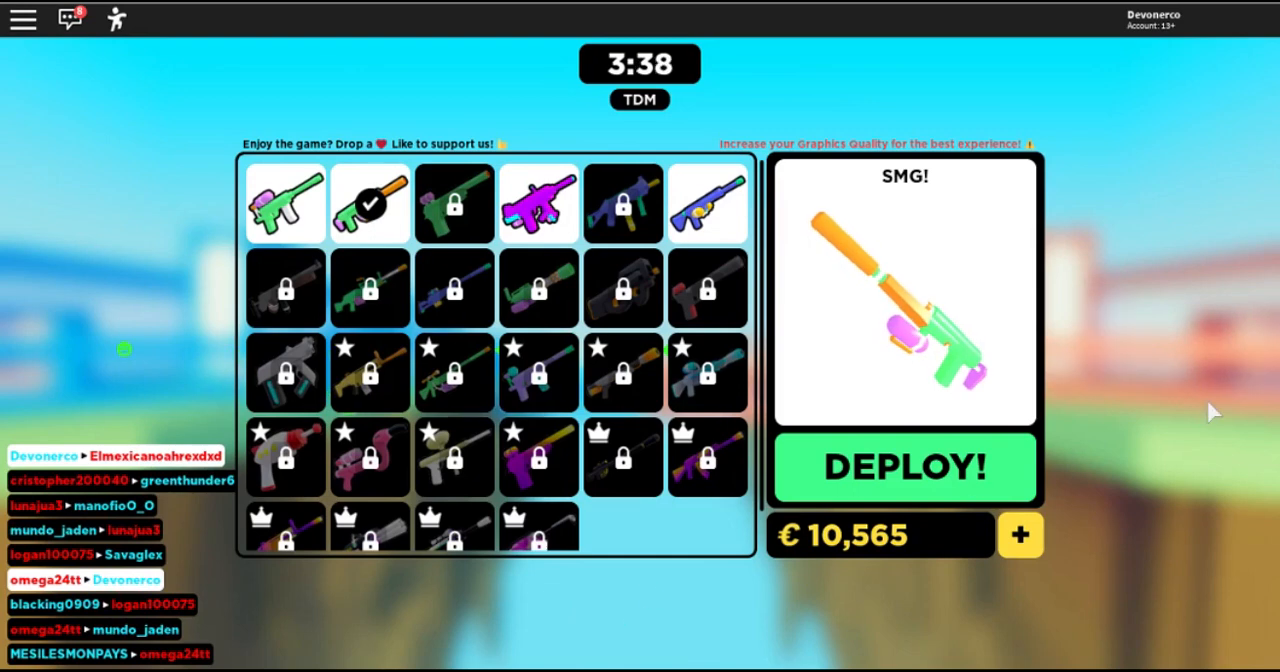
mouse_move(453, 373)
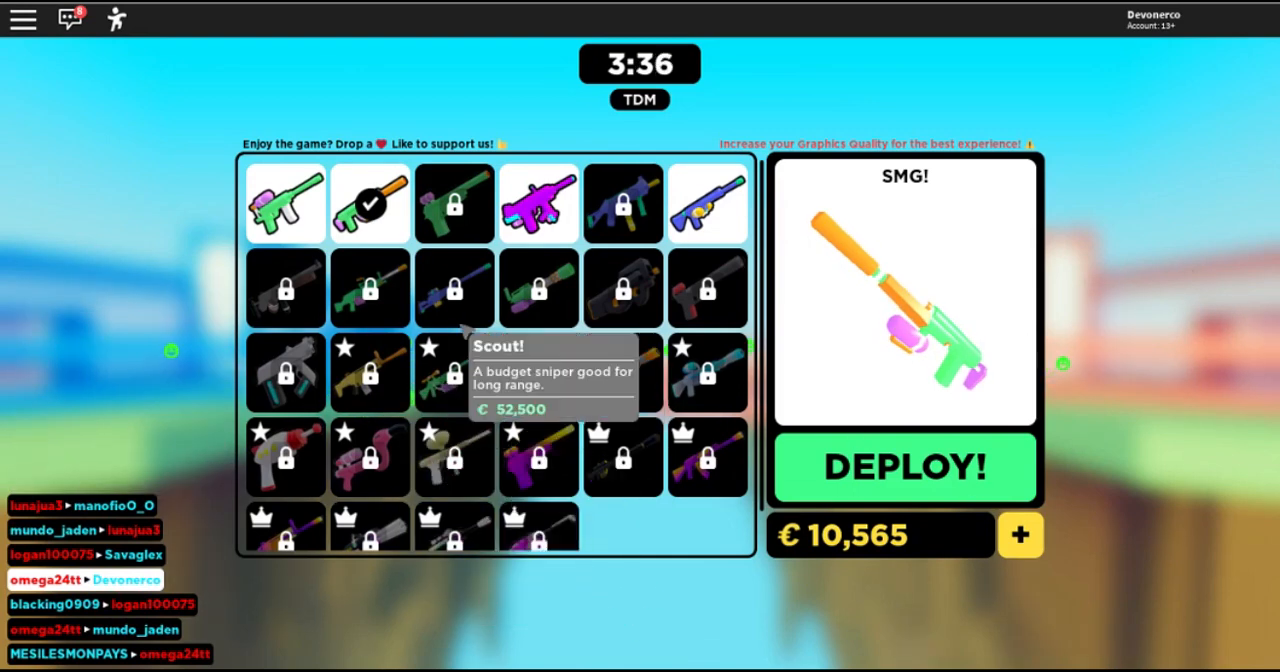
mouse_move(538, 456)
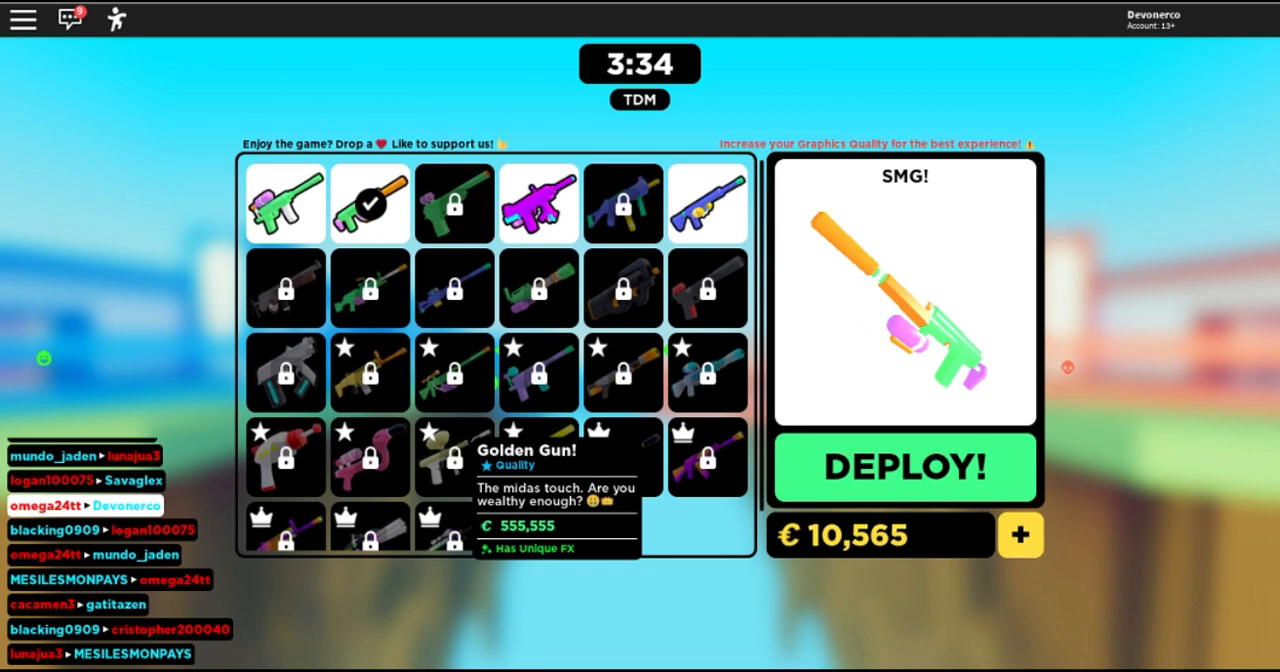
mouse_move(990, 357)
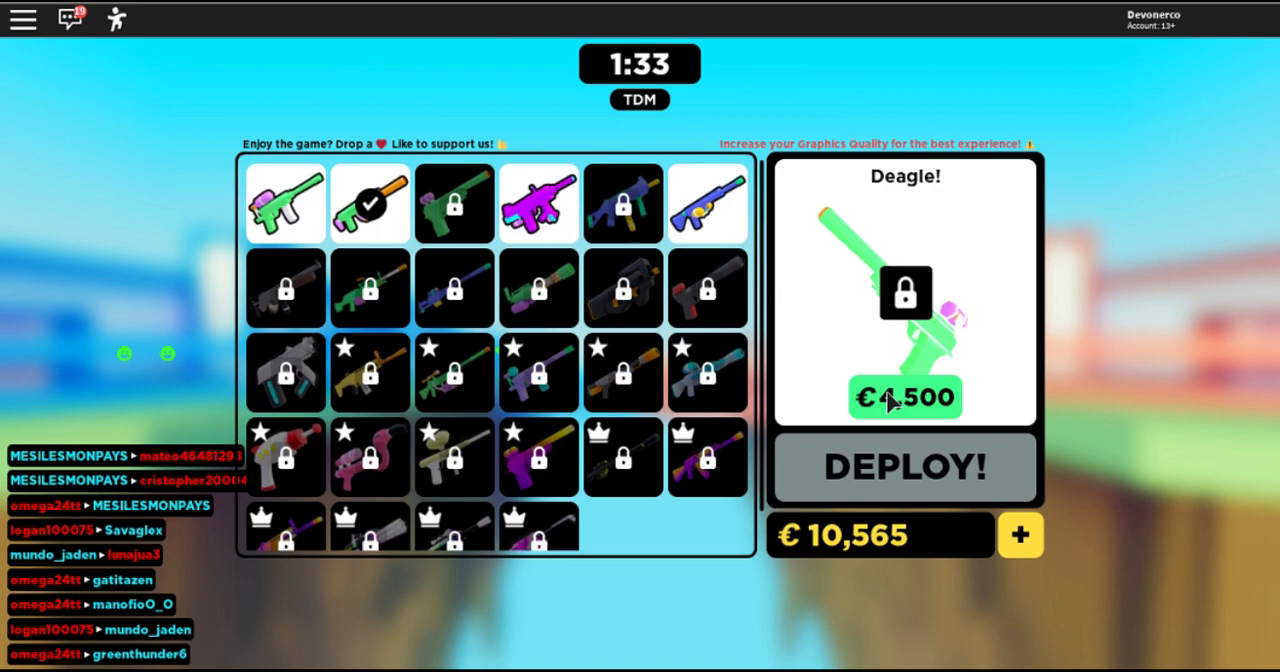
- Buy the Deagle for 4,500 credits, equip it, and deploy with it
click(904, 396)
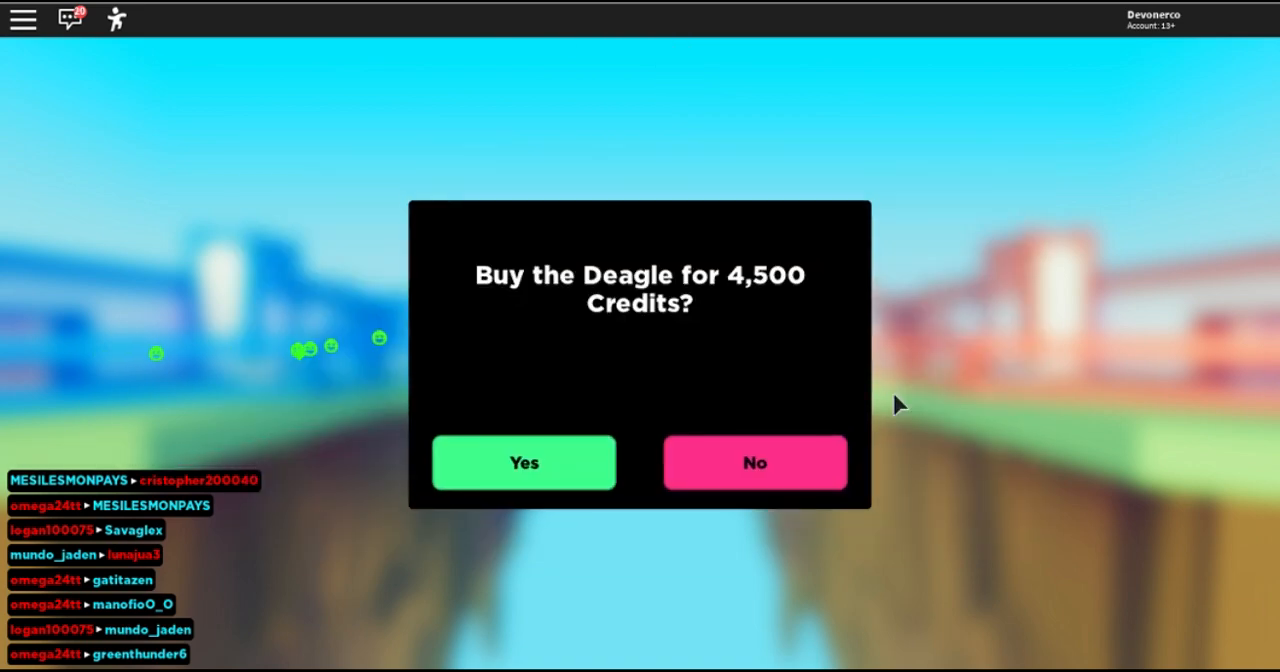
click(524, 462)
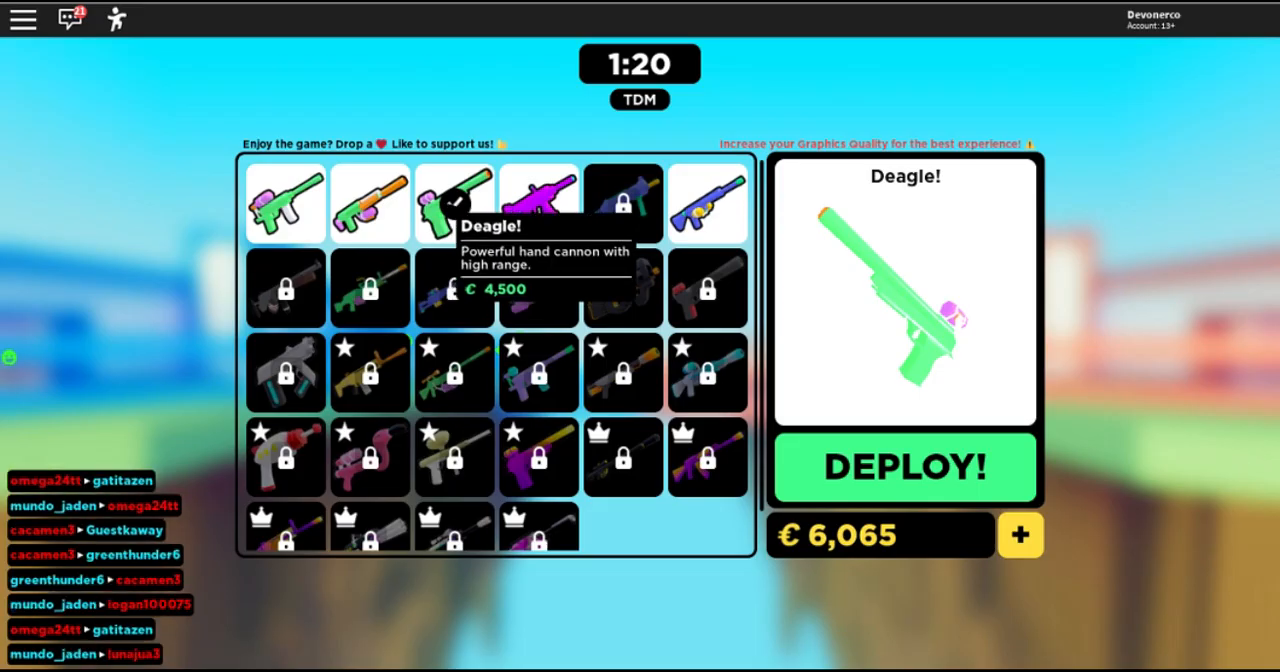
click(454, 203)
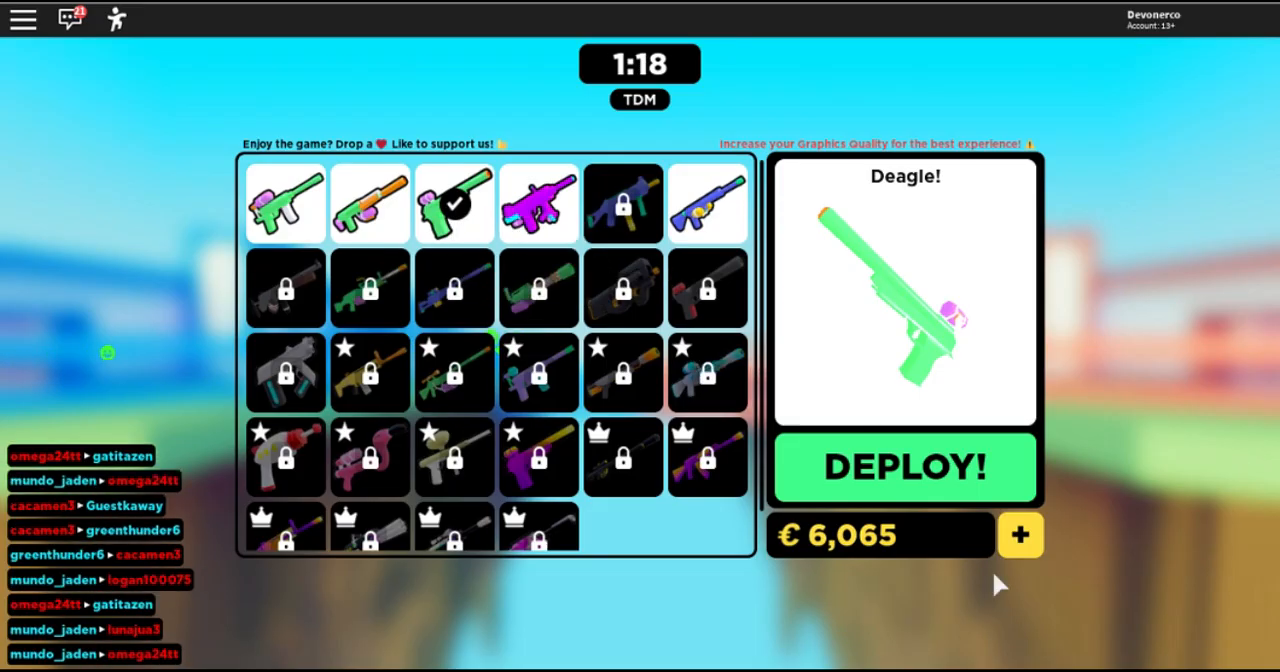
click(903, 468)
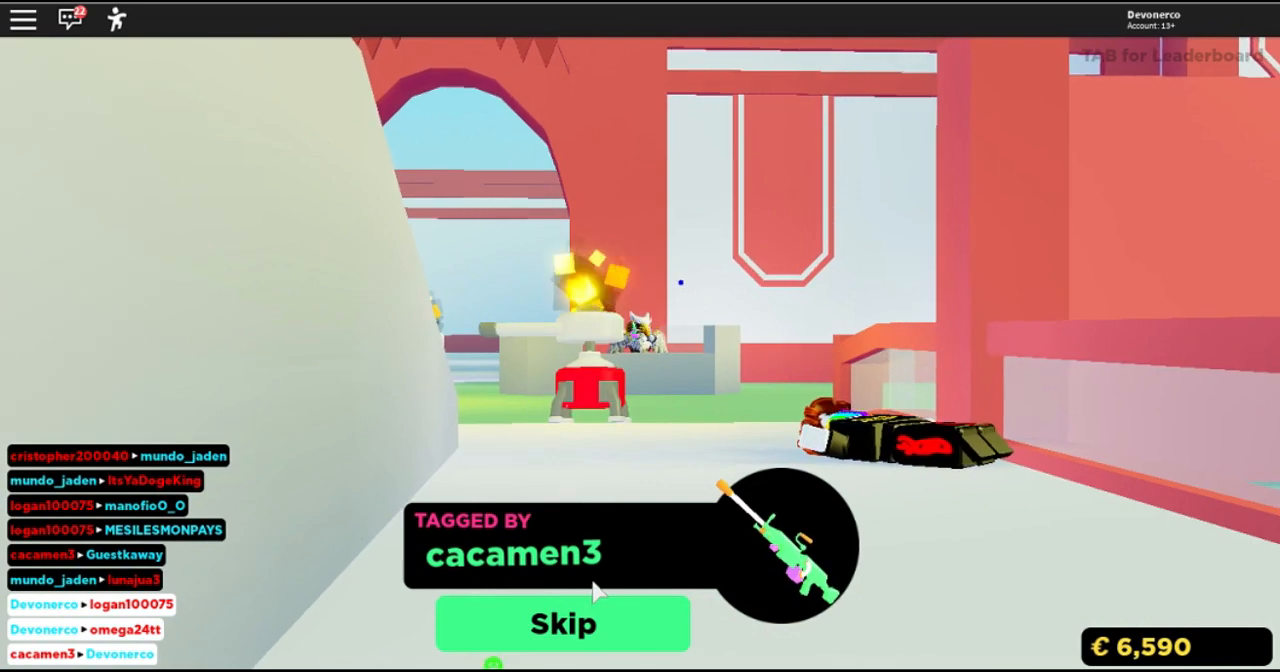
- Skip the recap, equip the Akimbo Uzi, and deploy it into the match
click(562, 623)
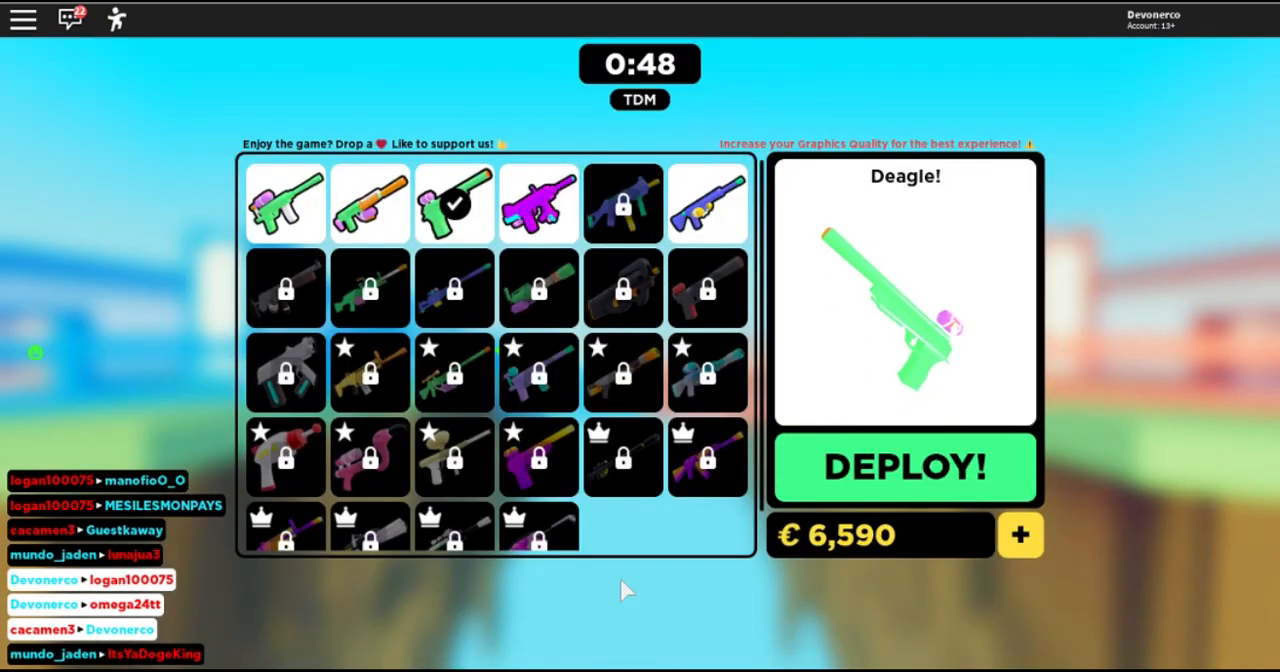
click(538, 203)
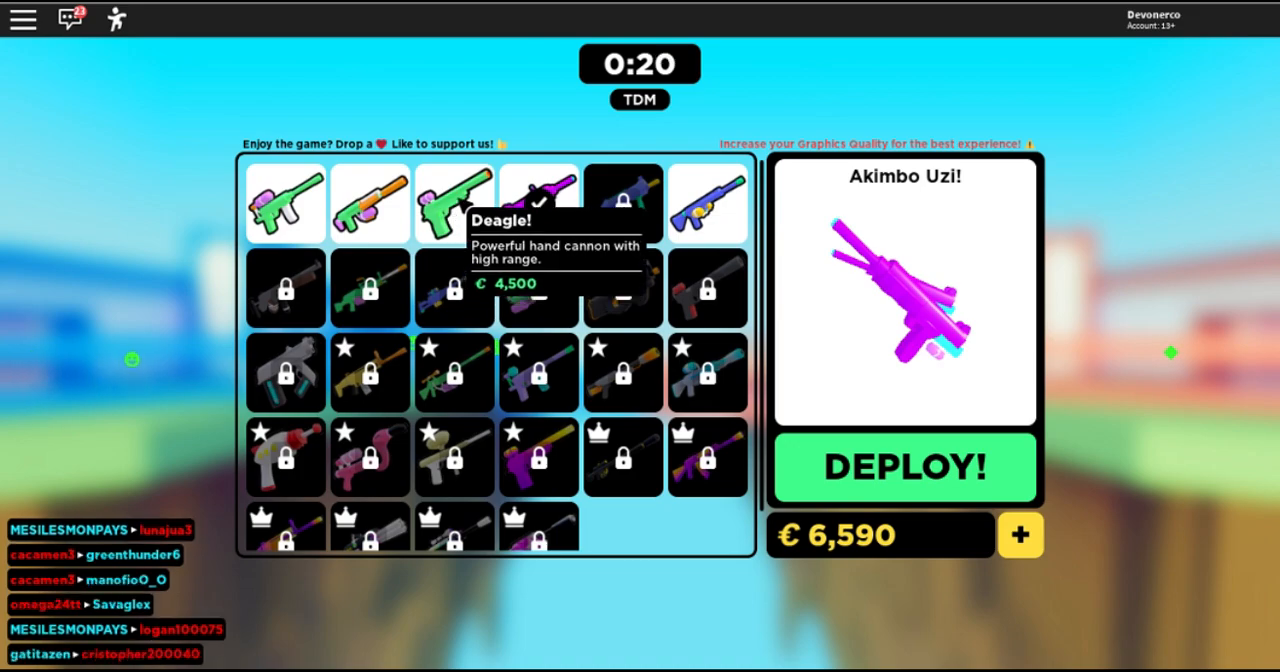
mouse_move(623, 203)
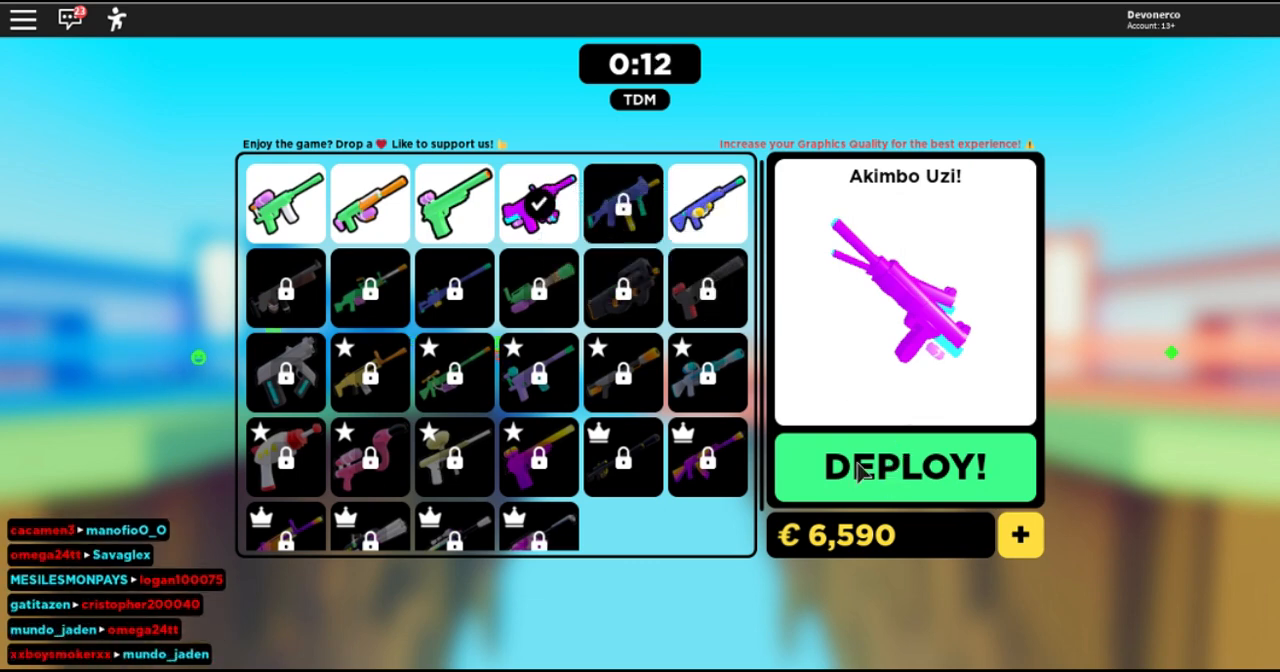
click(903, 468)
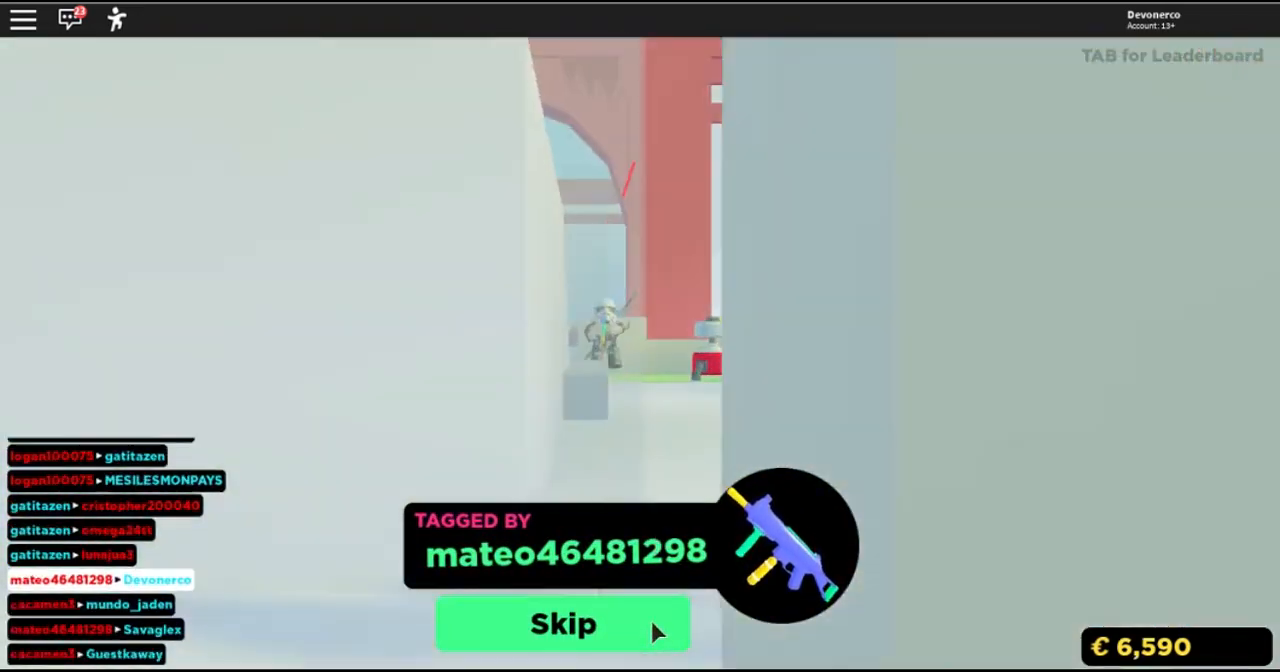
- Skip the Tagged By panel as a fresh 15-minute match timer begins
click(563, 623)
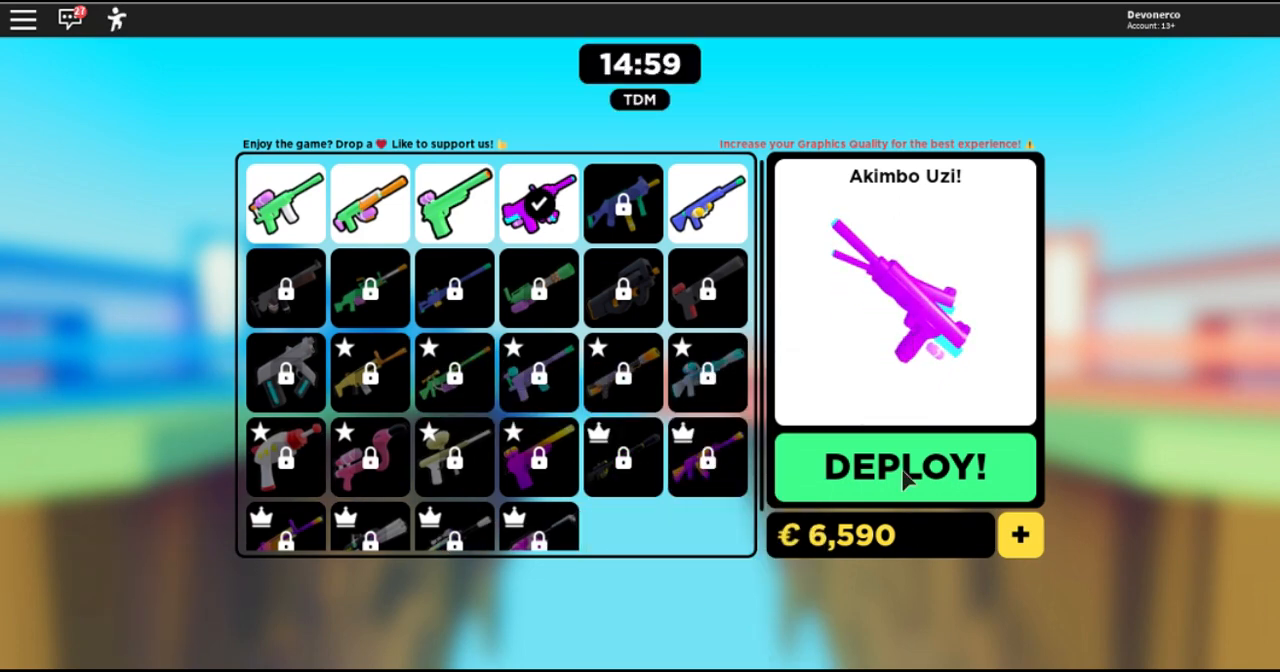
- Deploy with the Akimbo Uzi, raise coins to 6,715, then skip the elimination screen
click(904, 468)
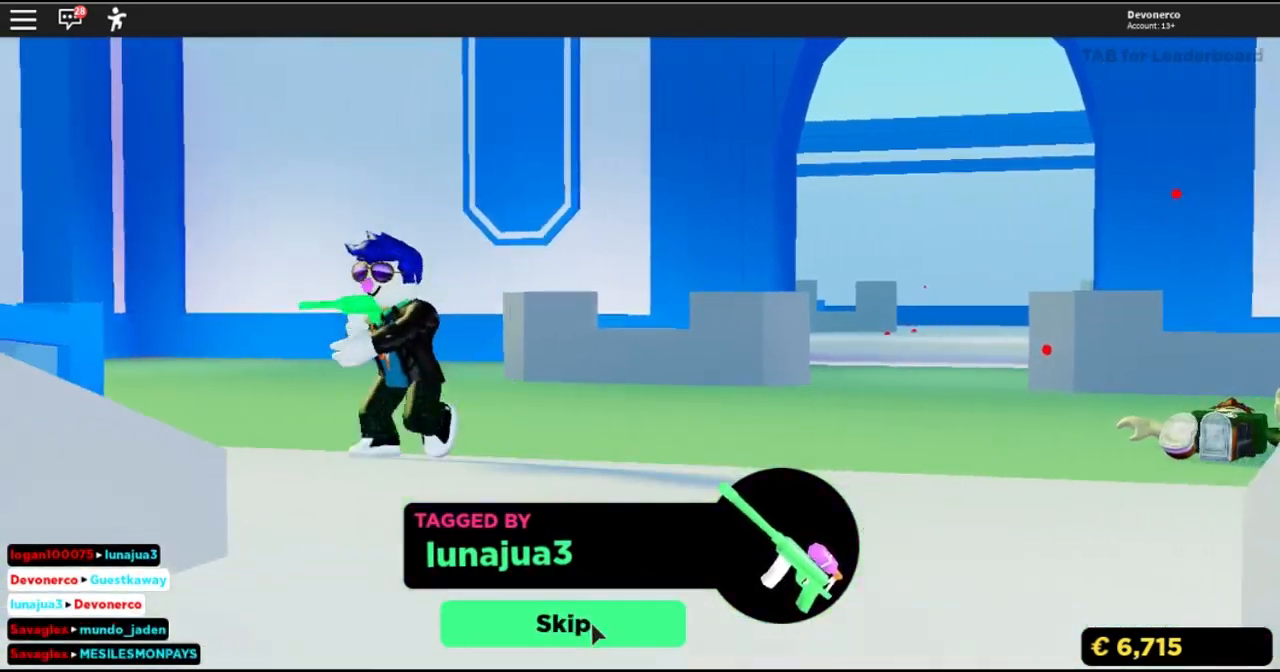
click(561, 623)
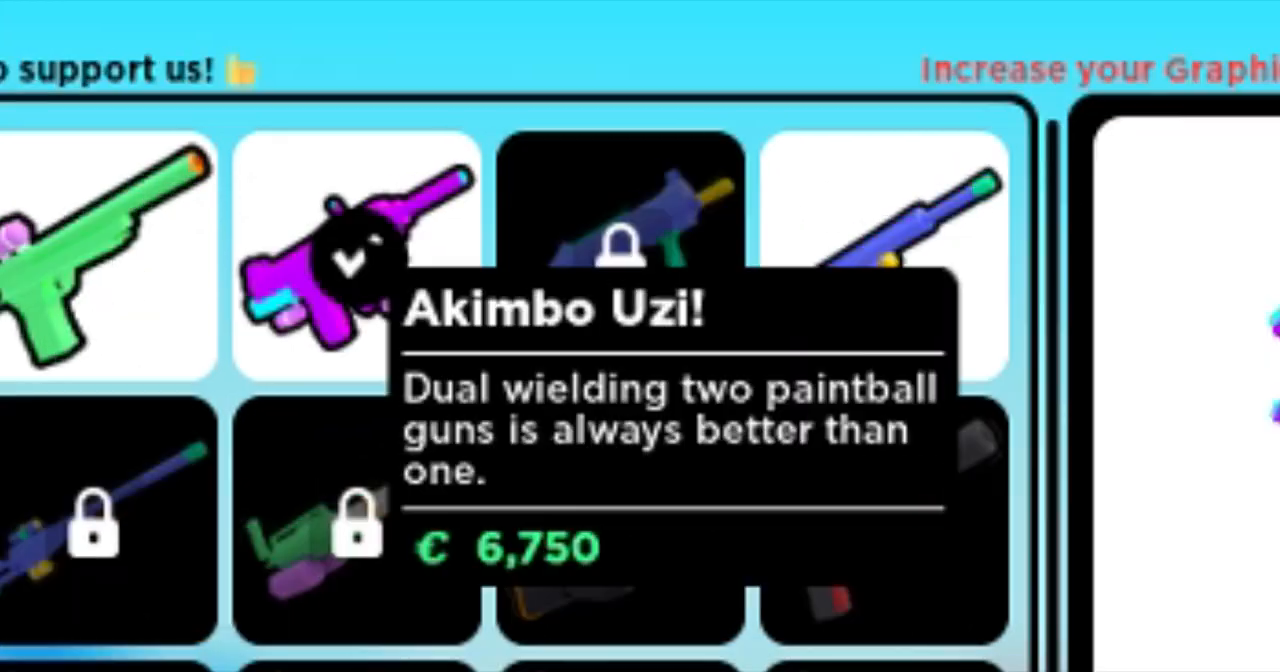
- Equip the M4 rifle from the weapon grid and deploy with it
click(355, 255)
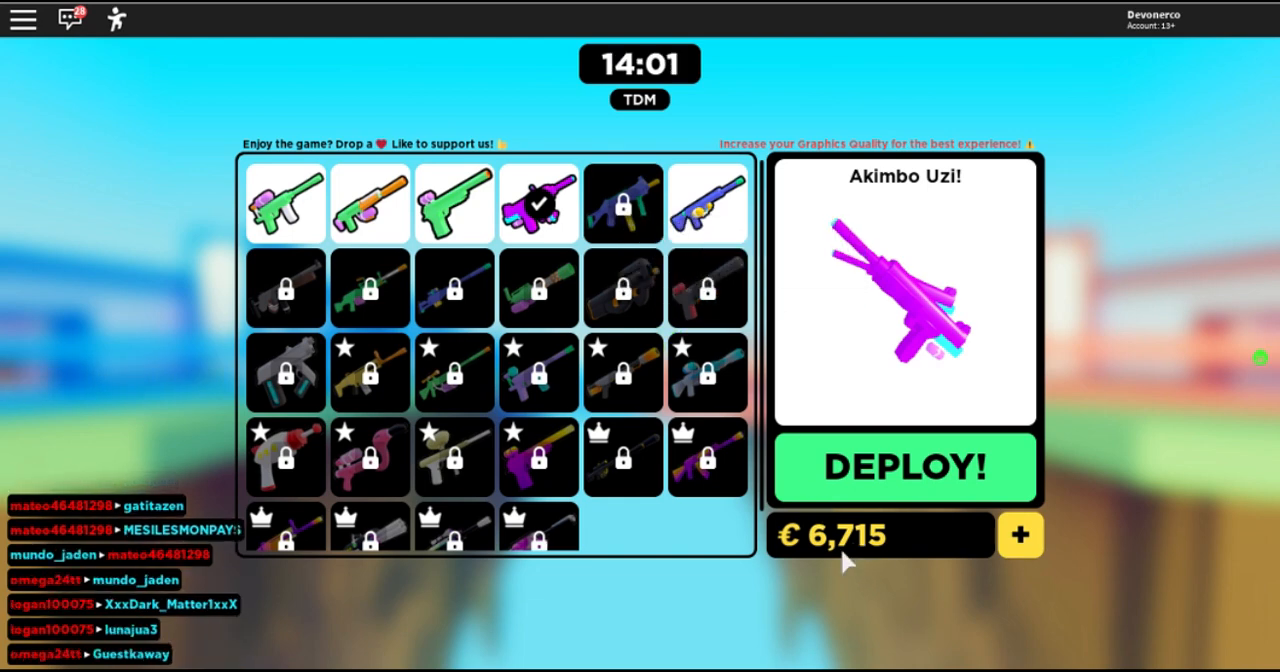
mouse_move(623, 203)
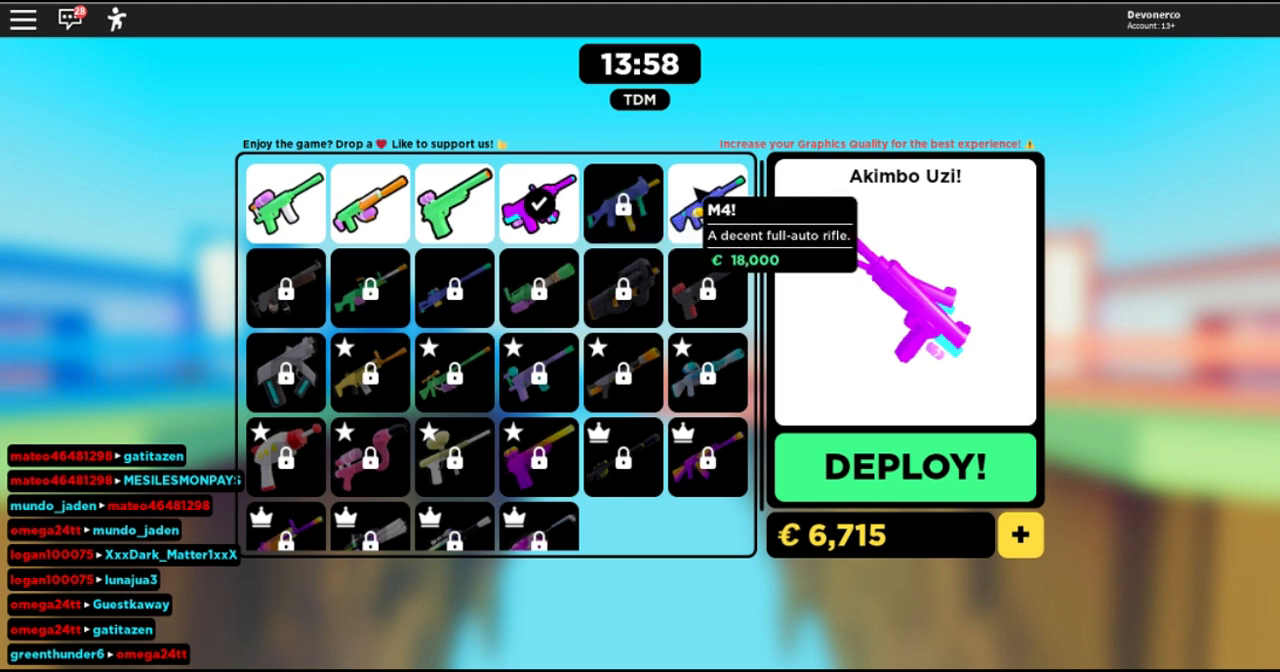
click(707, 203)
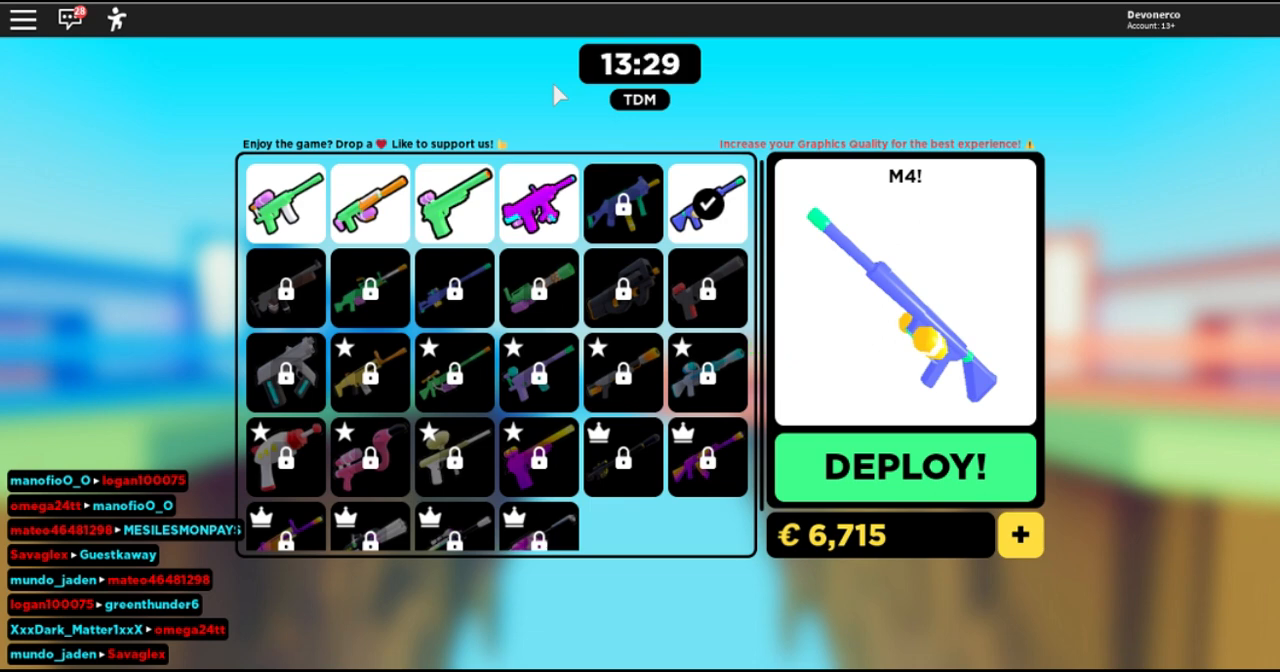
click(903, 467)
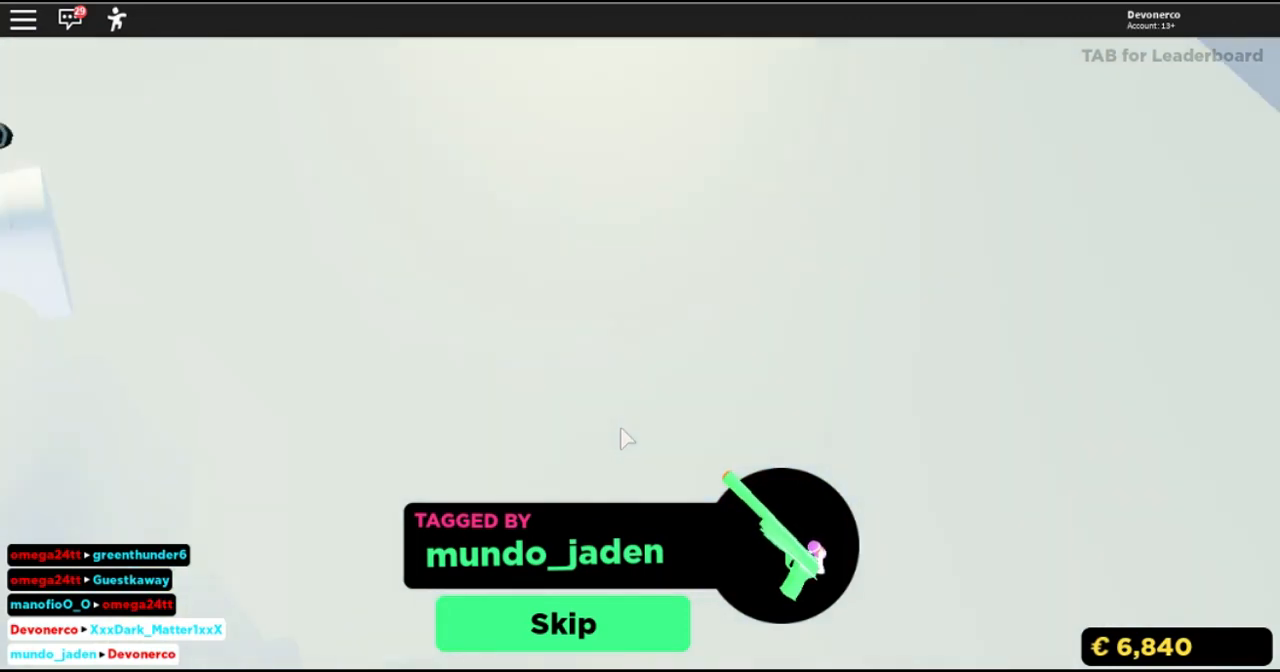
- Skip the elimination screen and redeploy with the M4, raising coins to 7,115
click(562, 623)
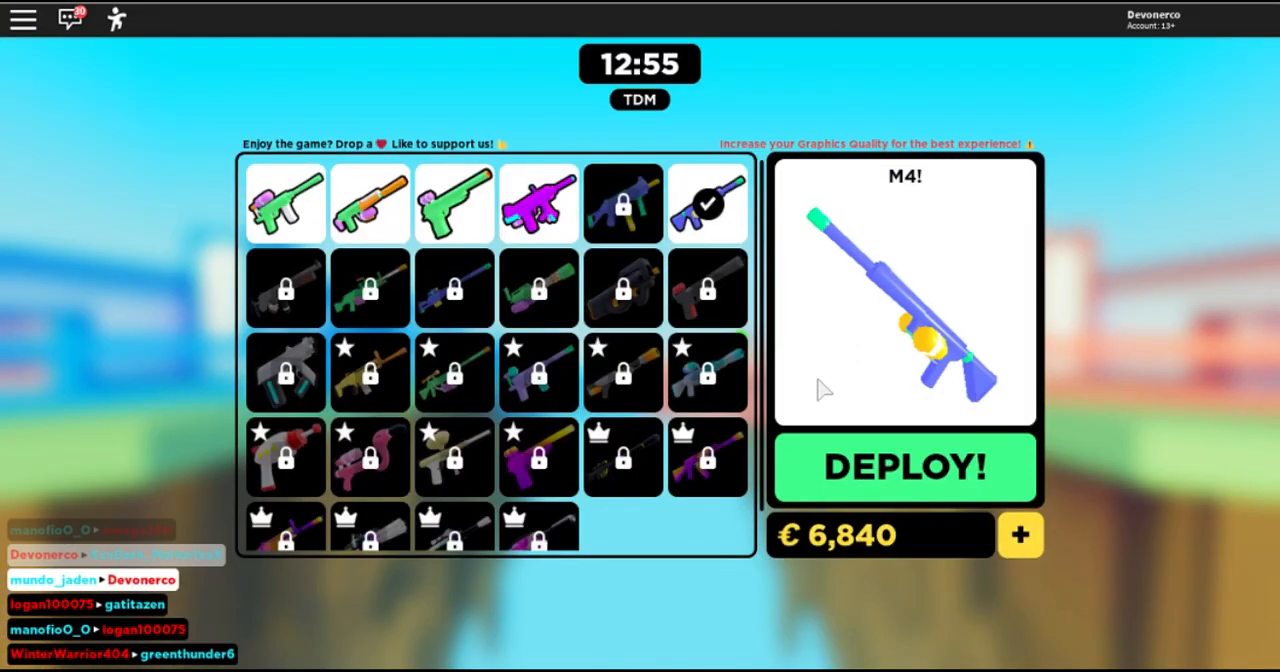
click(903, 467)
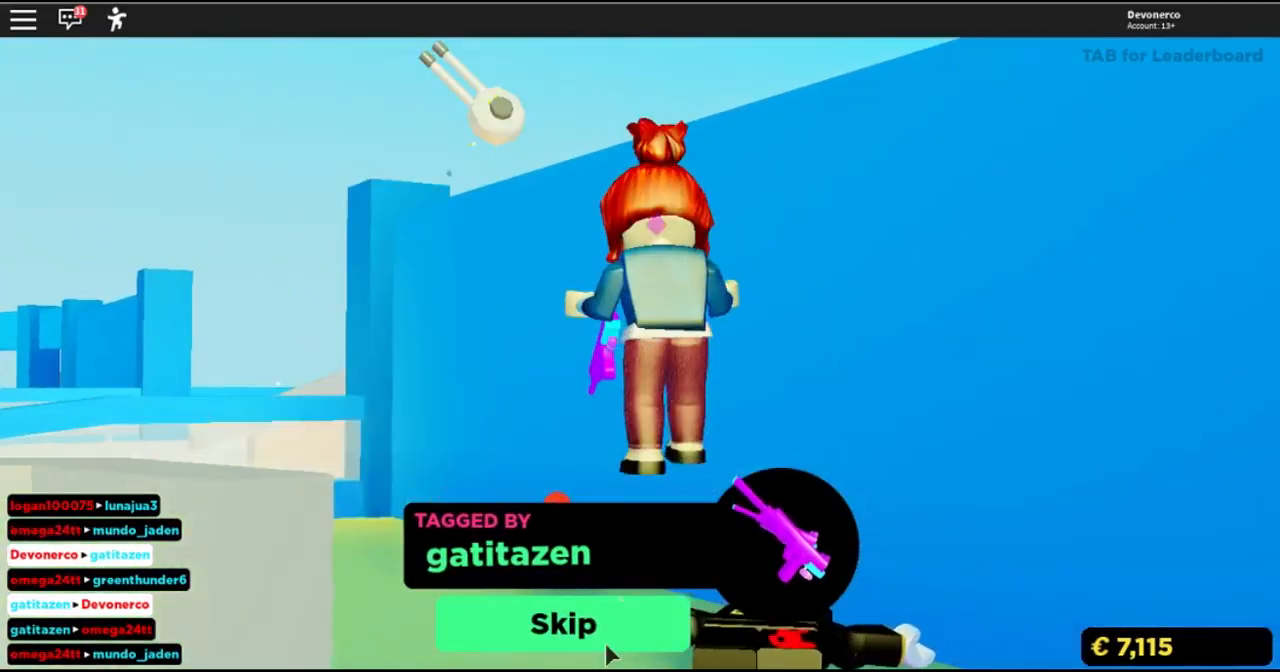
- Skip two elimination screens after M4 lives and deploy again with the M4
click(562, 623)
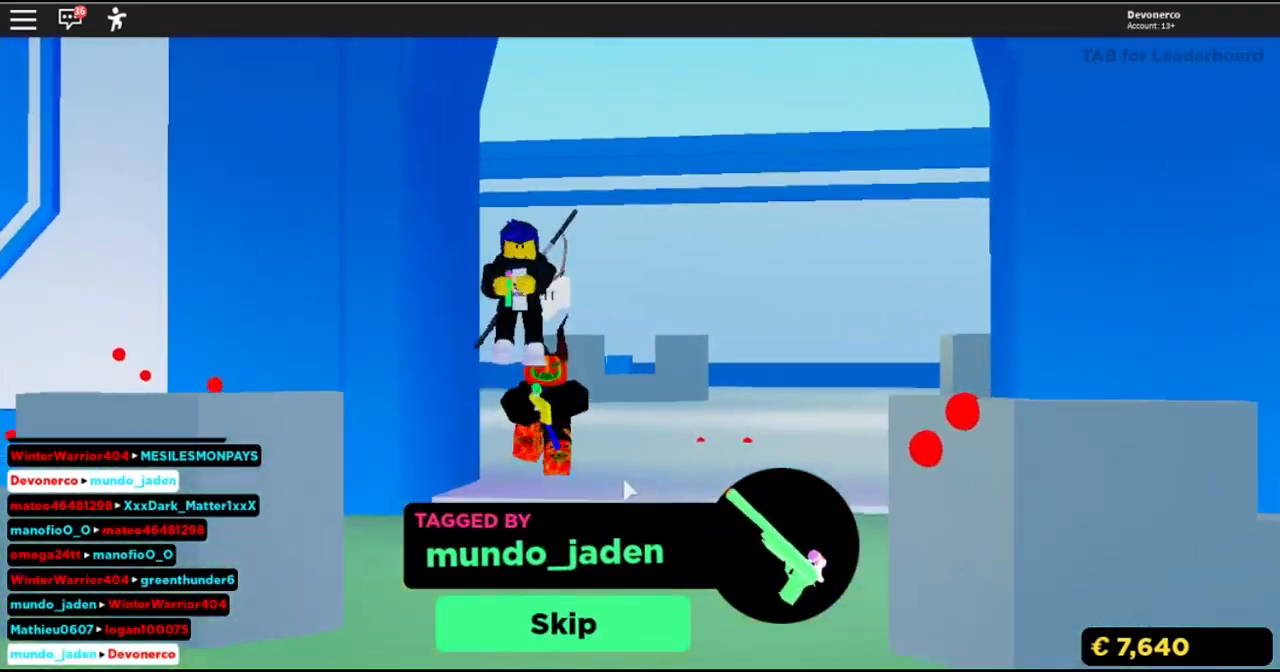
click(562, 623)
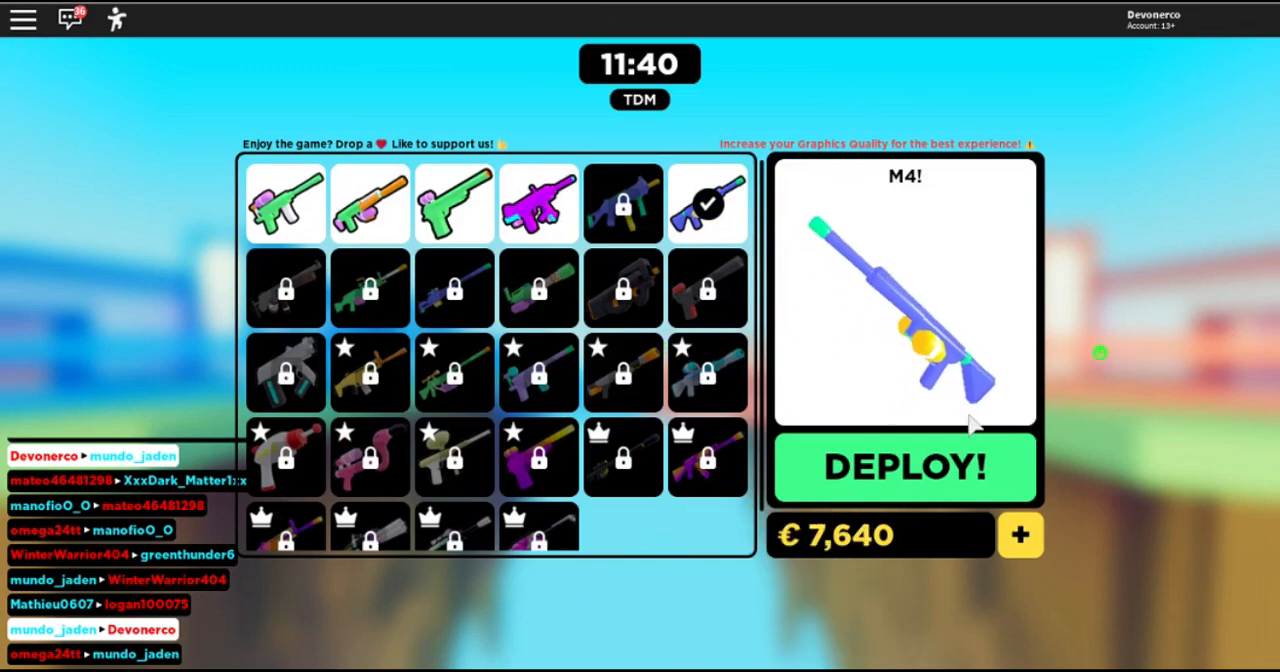
click(903, 467)
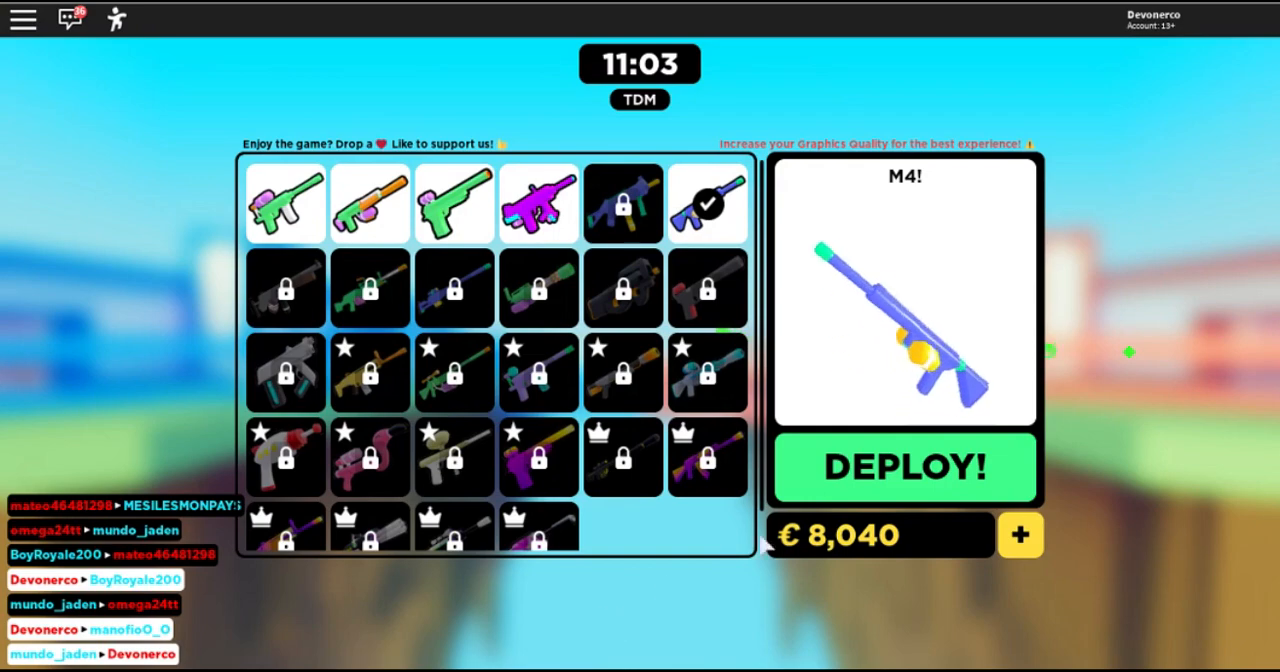
- Deploy with the M4 and play until tagged, with coins at 8,040
click(903, 467)
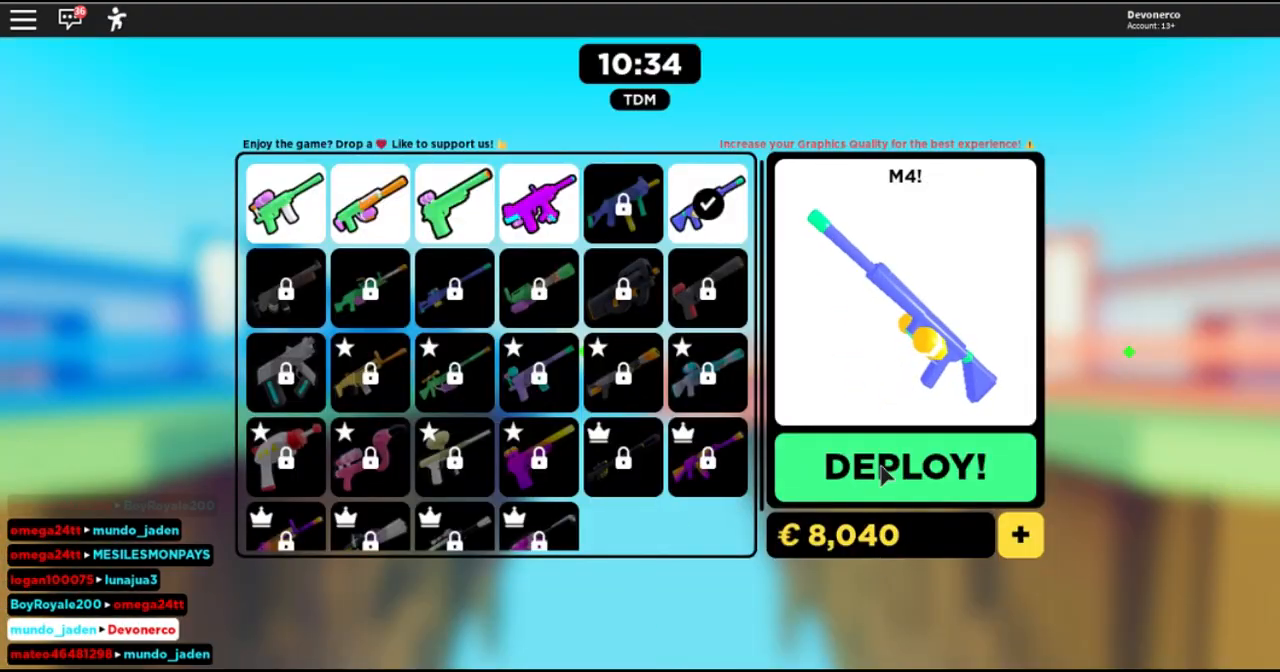
- Deploy twice with the M4, playing each life until tagged, reaching 8,865 coins
click(903, 468)
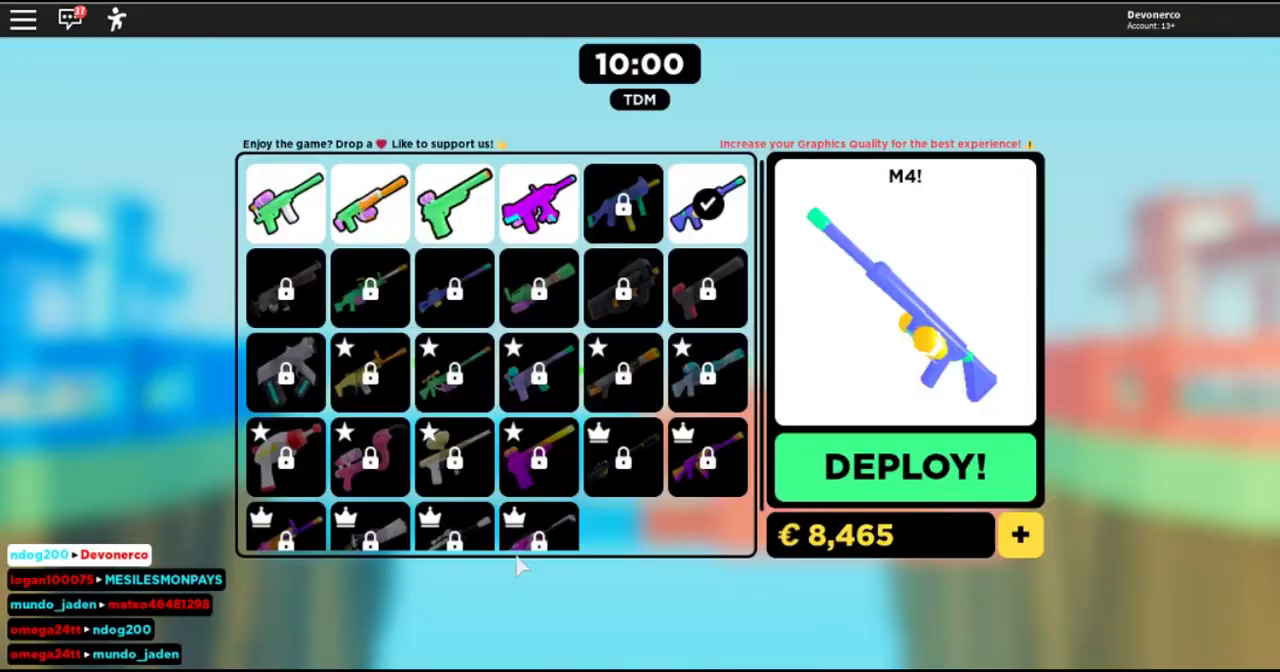
click(903, 468)
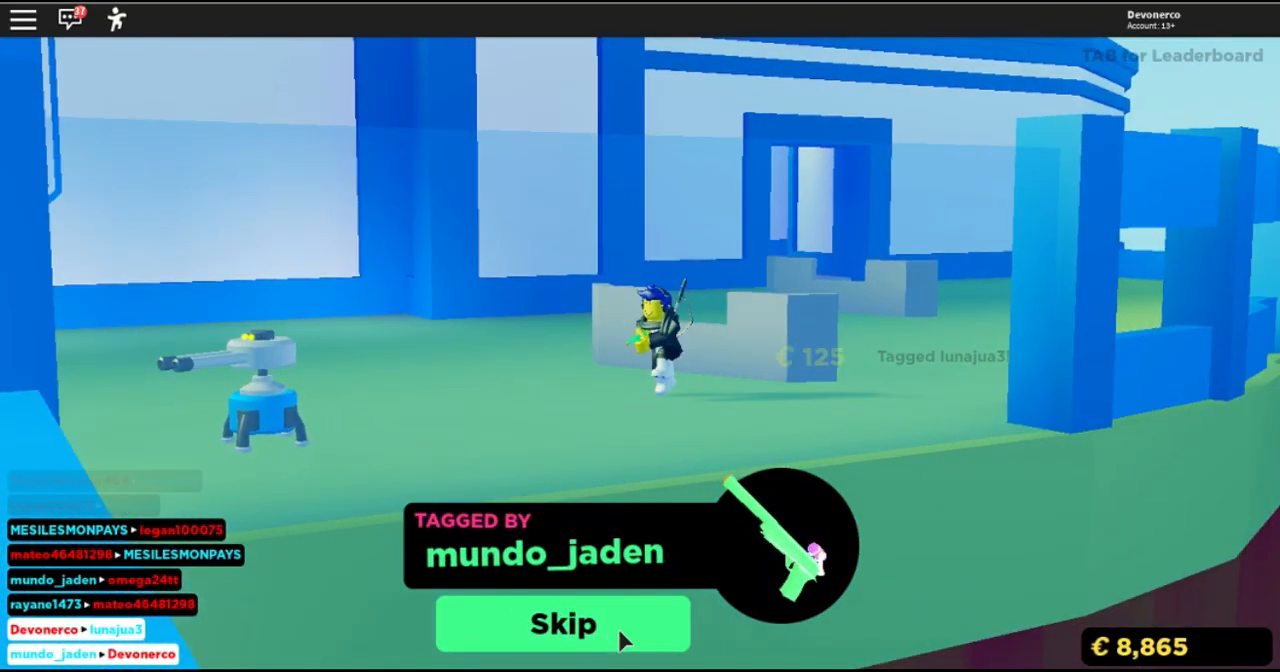
- Skip three Tagged By screens, then deploy and respawn with the M4 after another tag
click(562, 623)
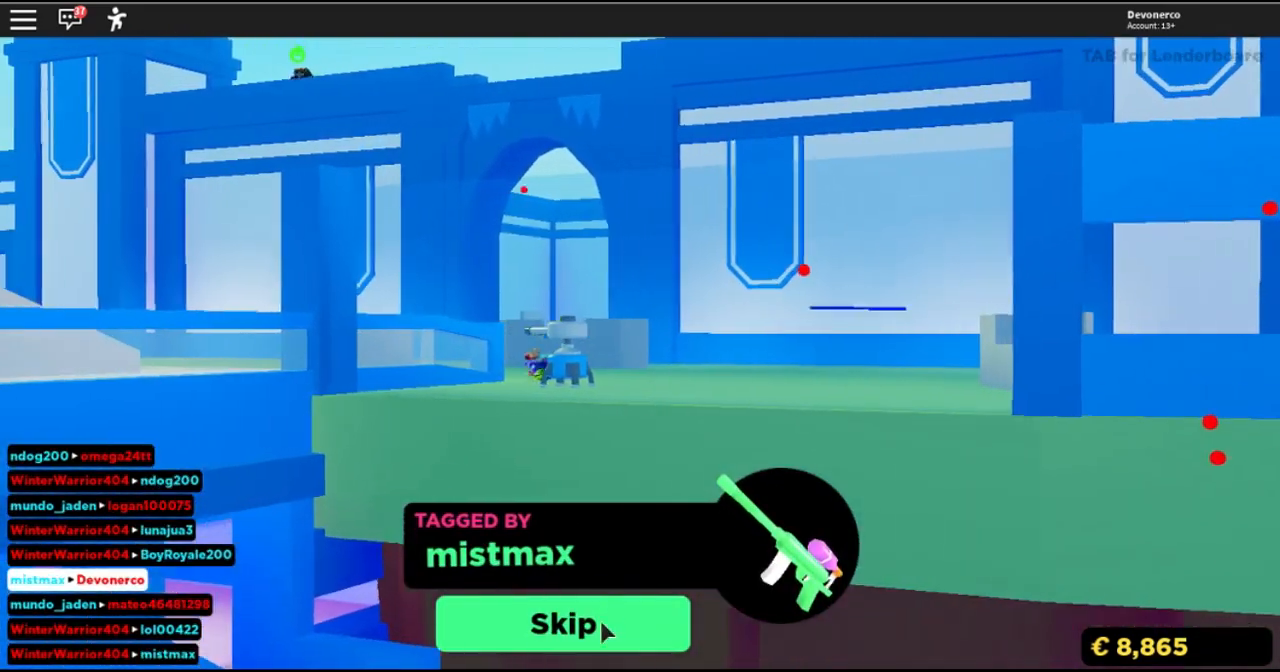
click(562, 623)
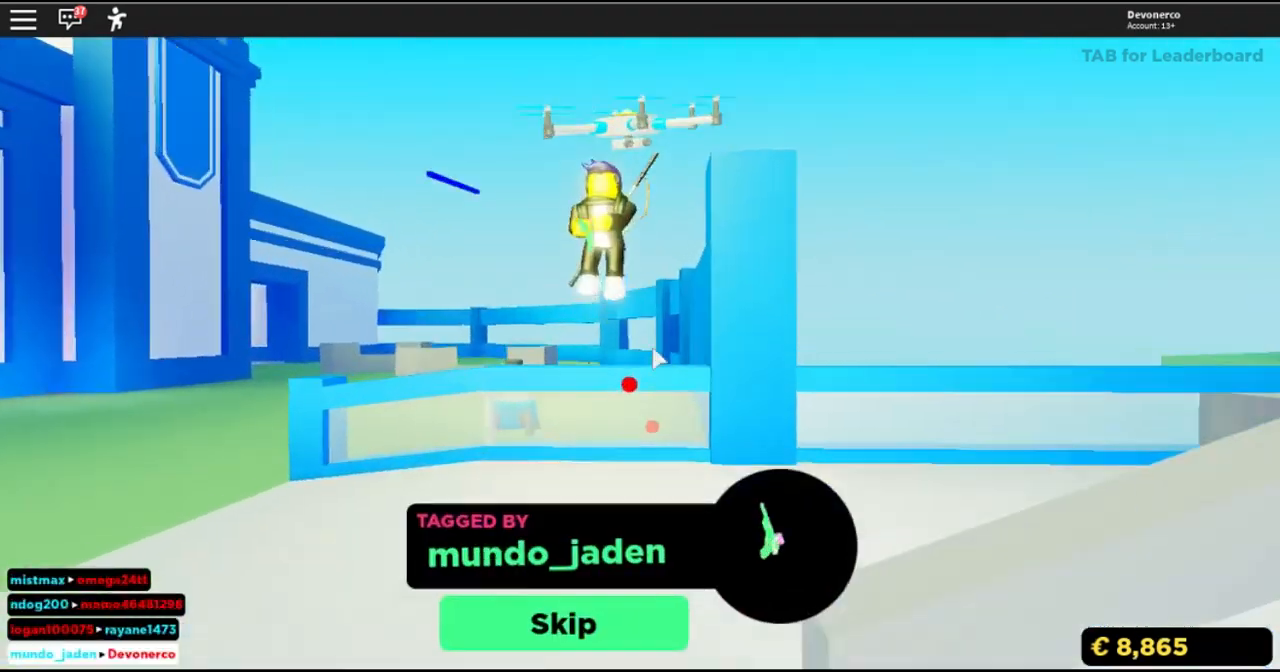
click(563, 623)
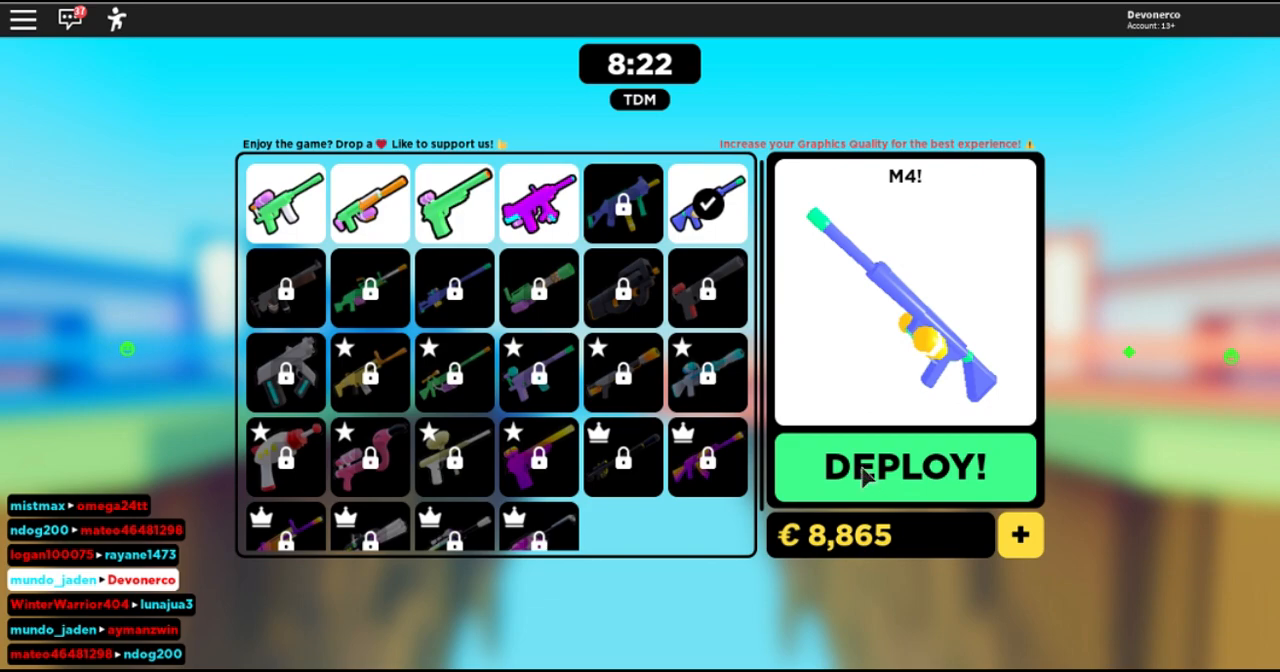
click(903, 468)
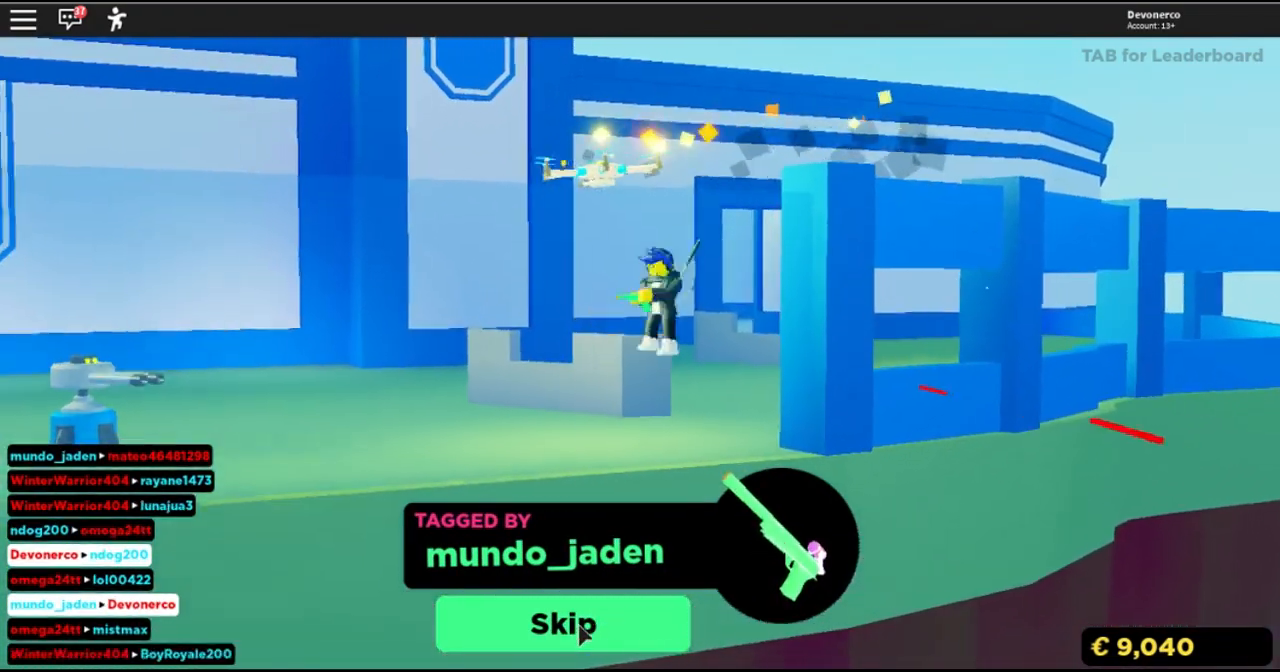
click(561, 623)
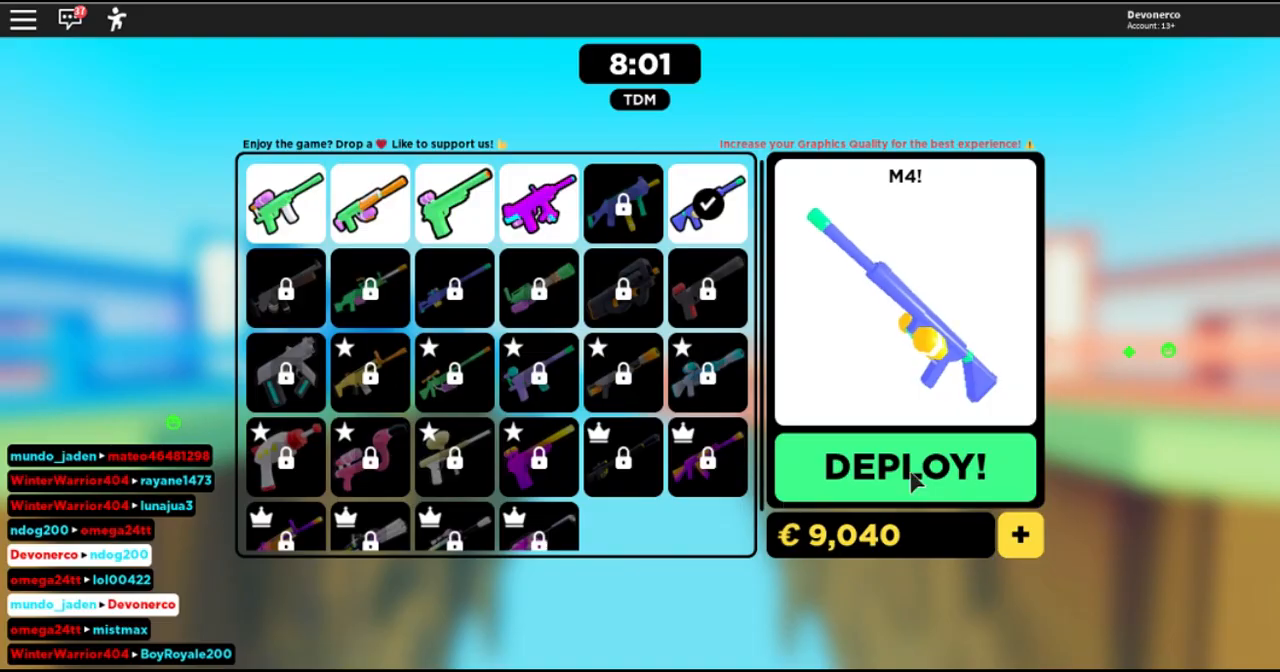
click(903, 467)
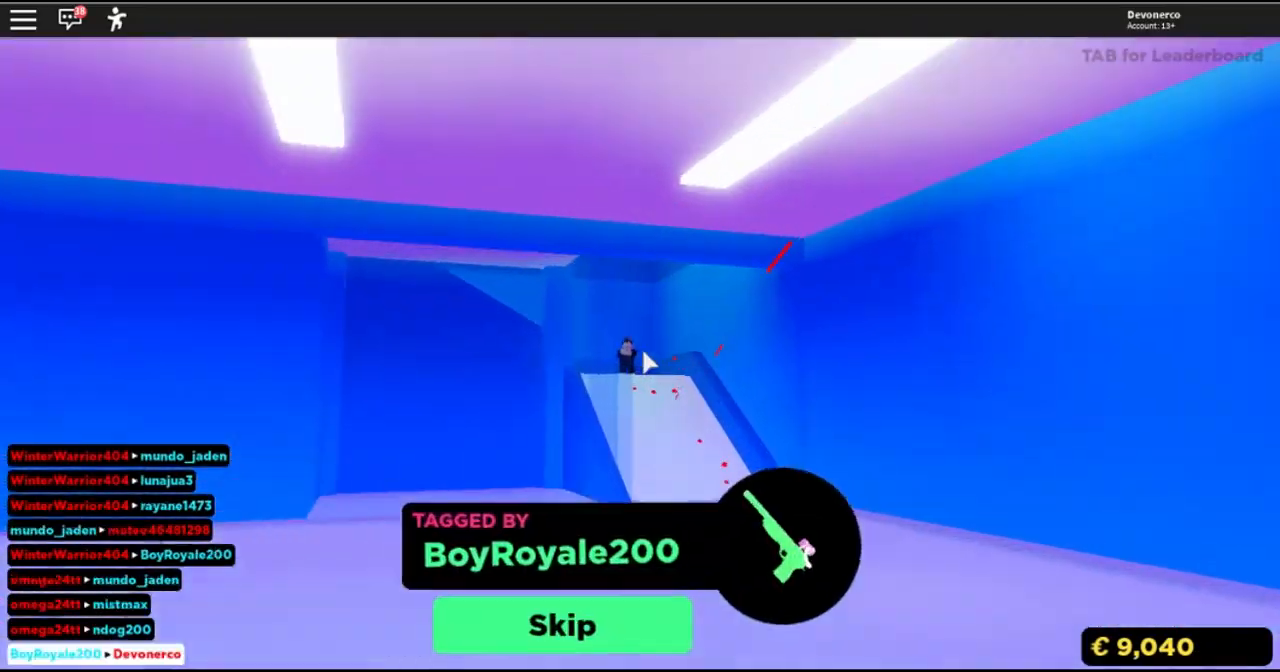
- Skip later death screens and respawn twice with the M4, pushing coins to 9,490
click(562, 625)
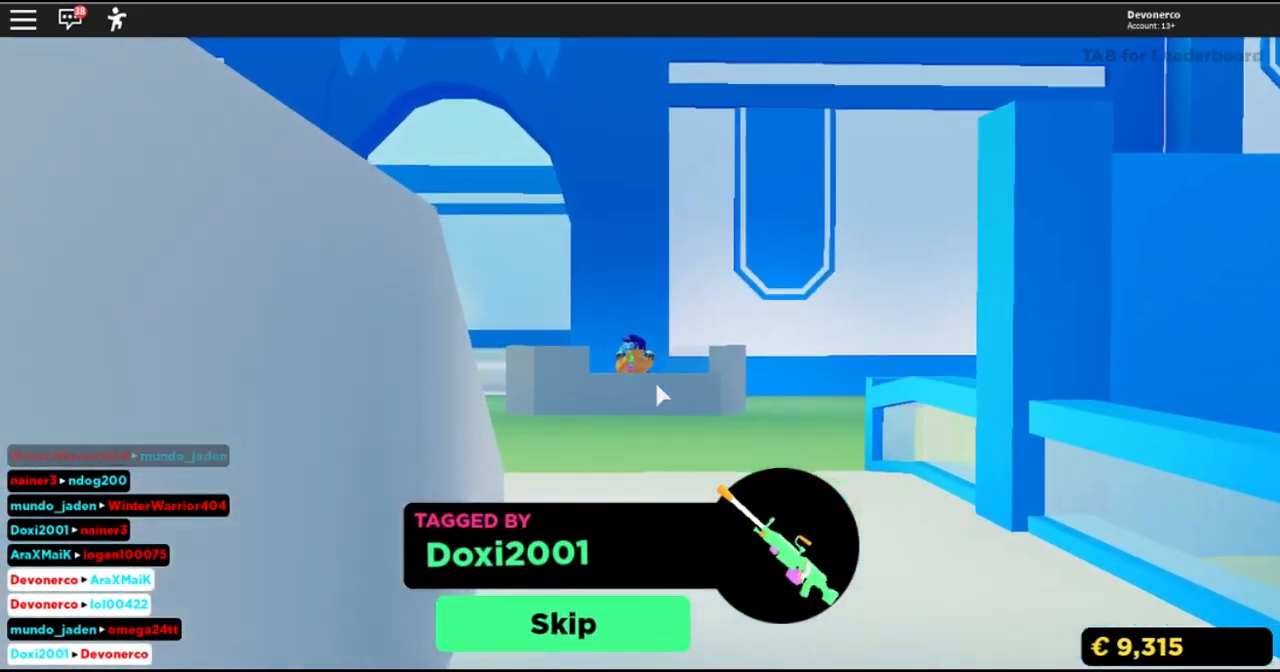
click(562, 623)
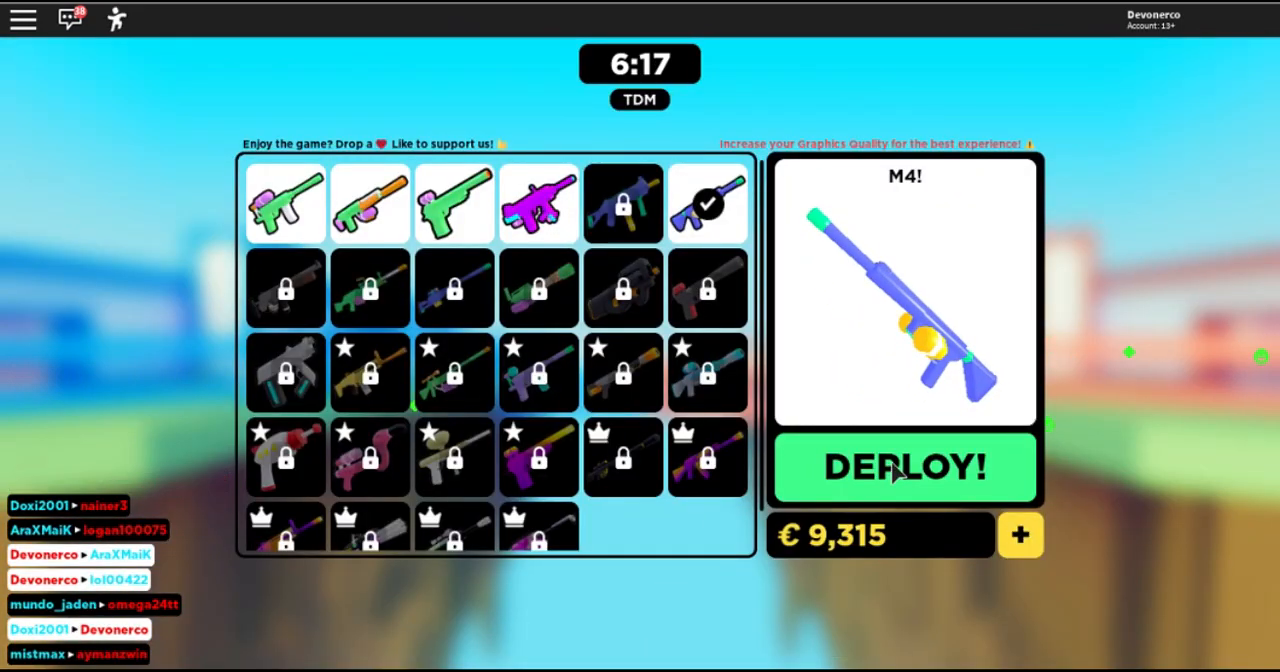
click(903, 467)
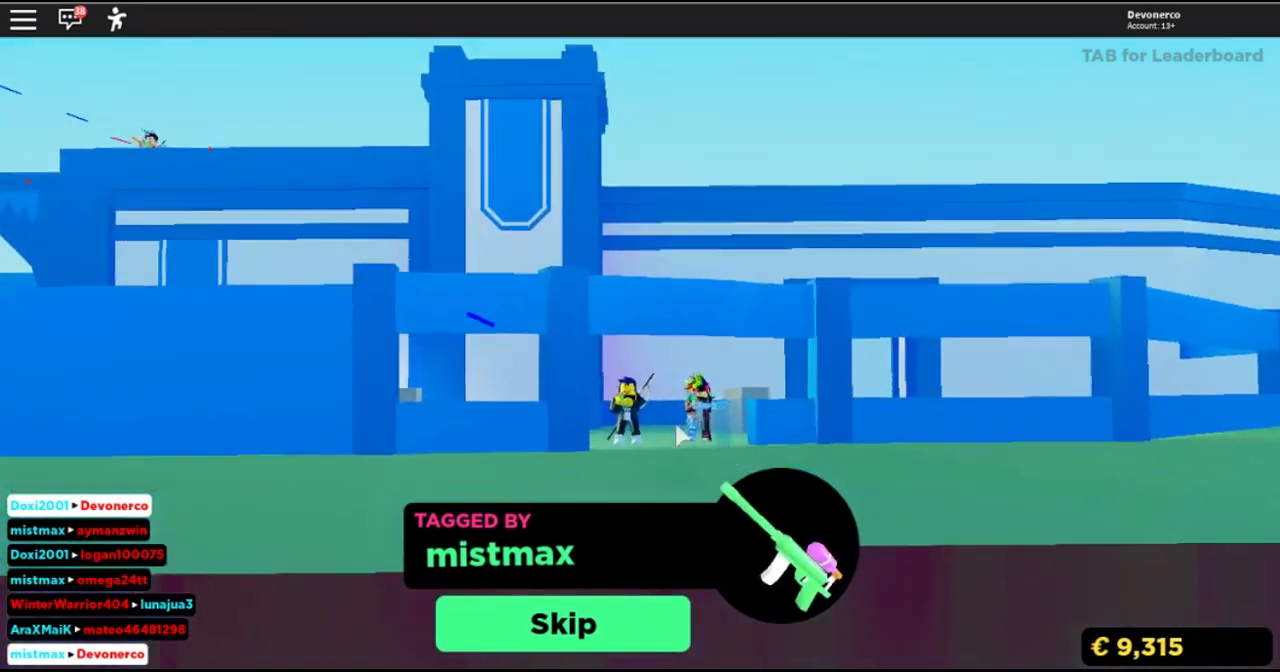
click(562, 623)
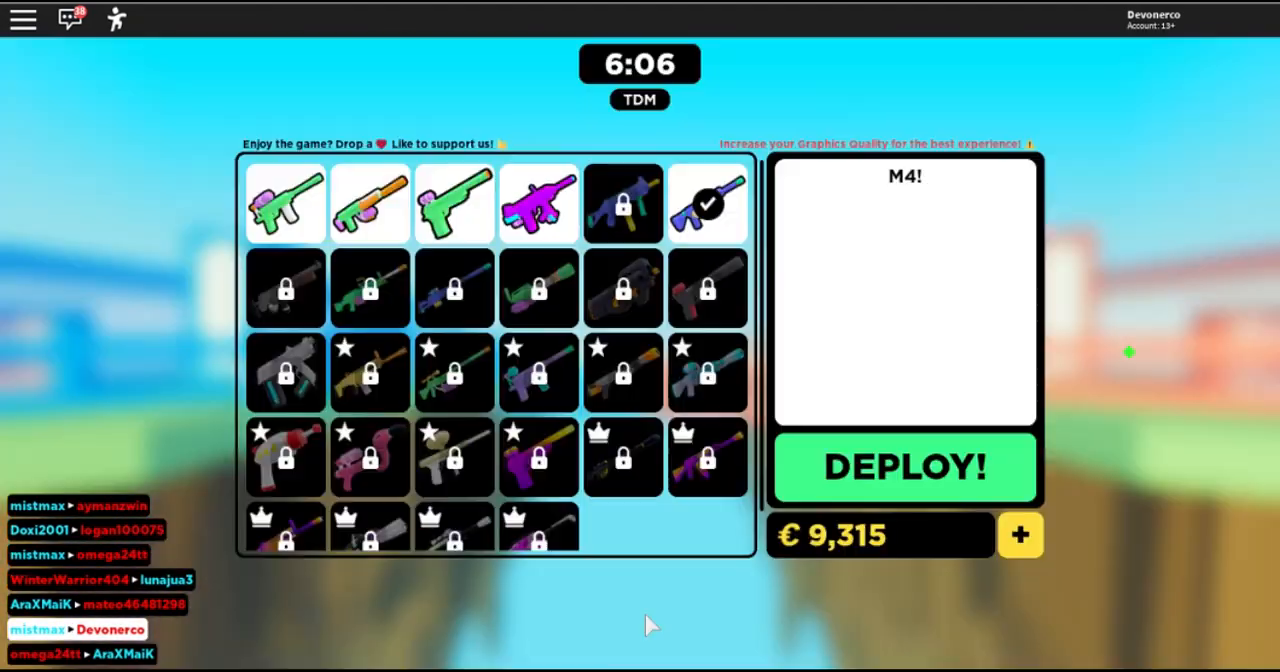
click(903, 467)
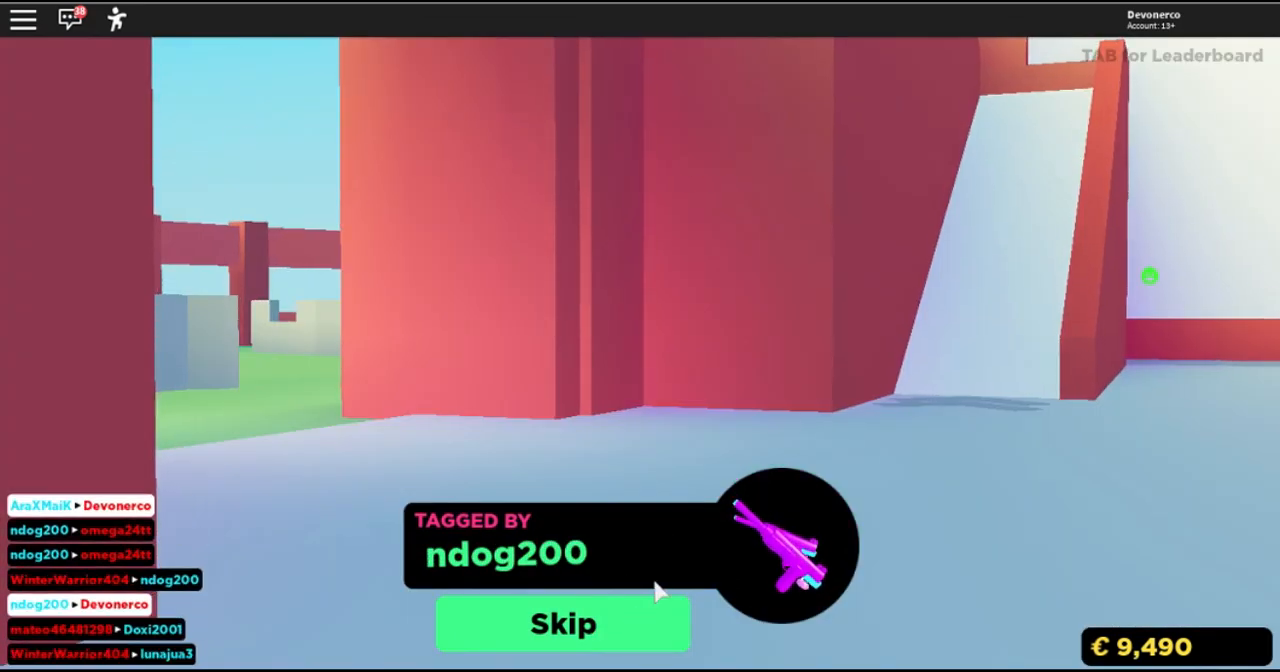
click(563, 623)
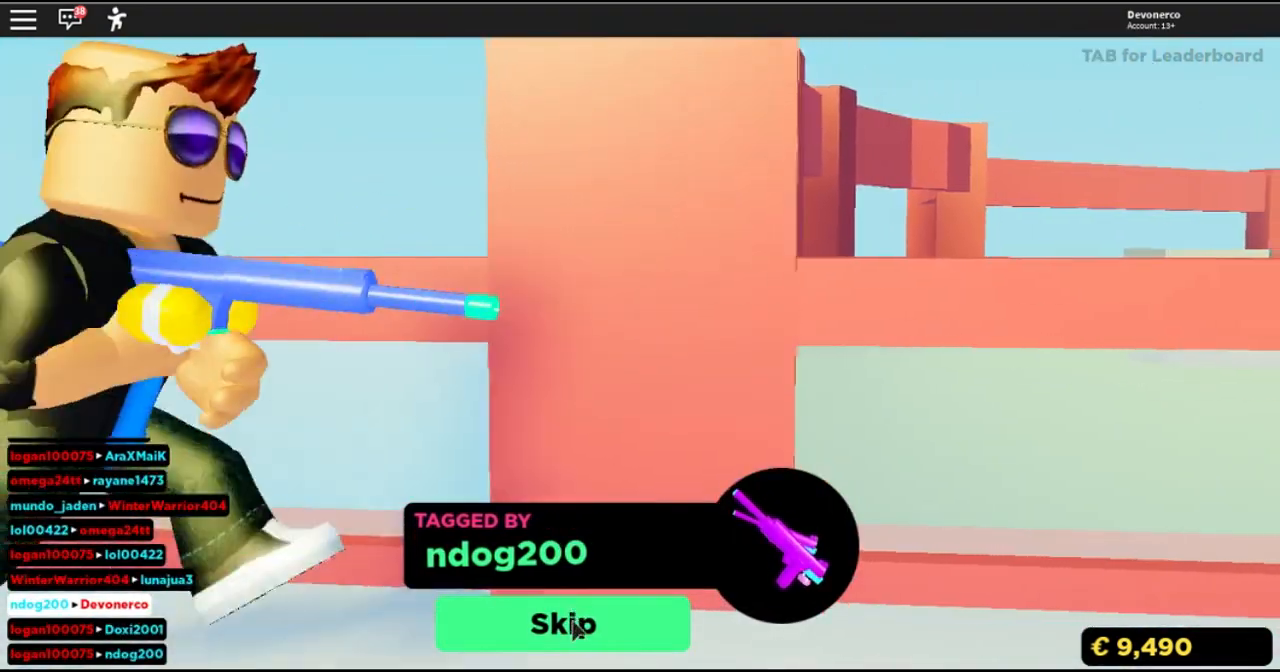
click(562, 624)
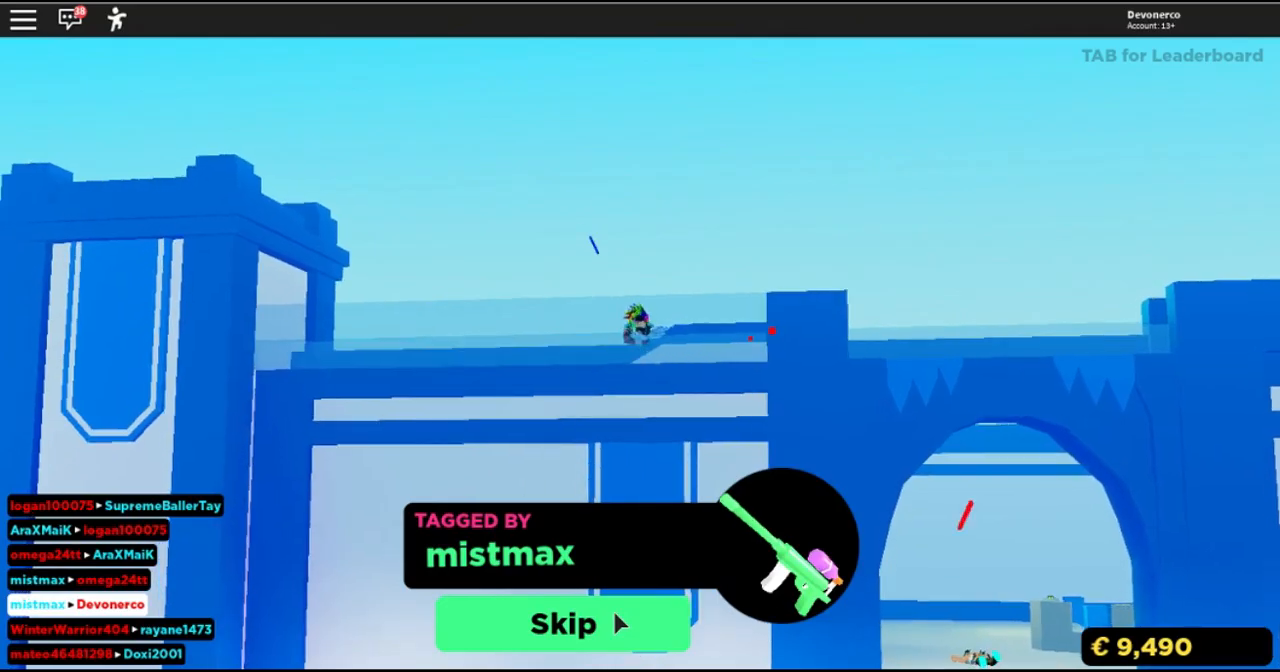
click(563, 622)
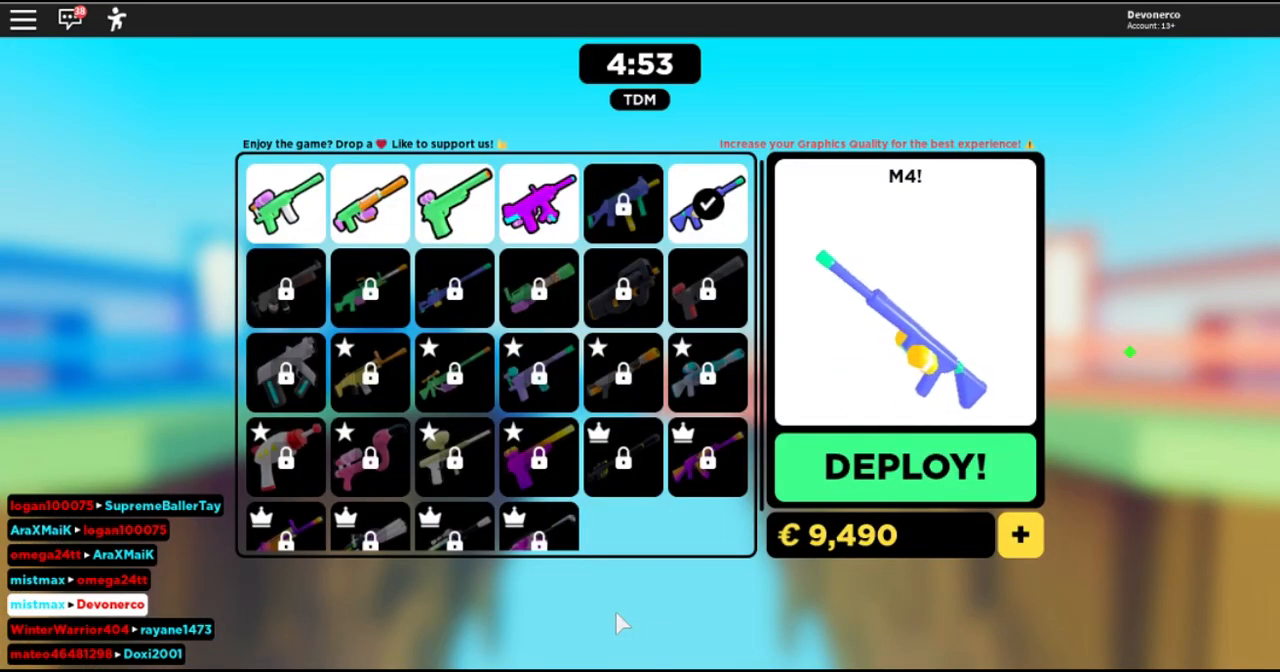
- Respawn twice with the M4, skipping each Tagged By screen, raising coins to 10,390
click(902, 467)
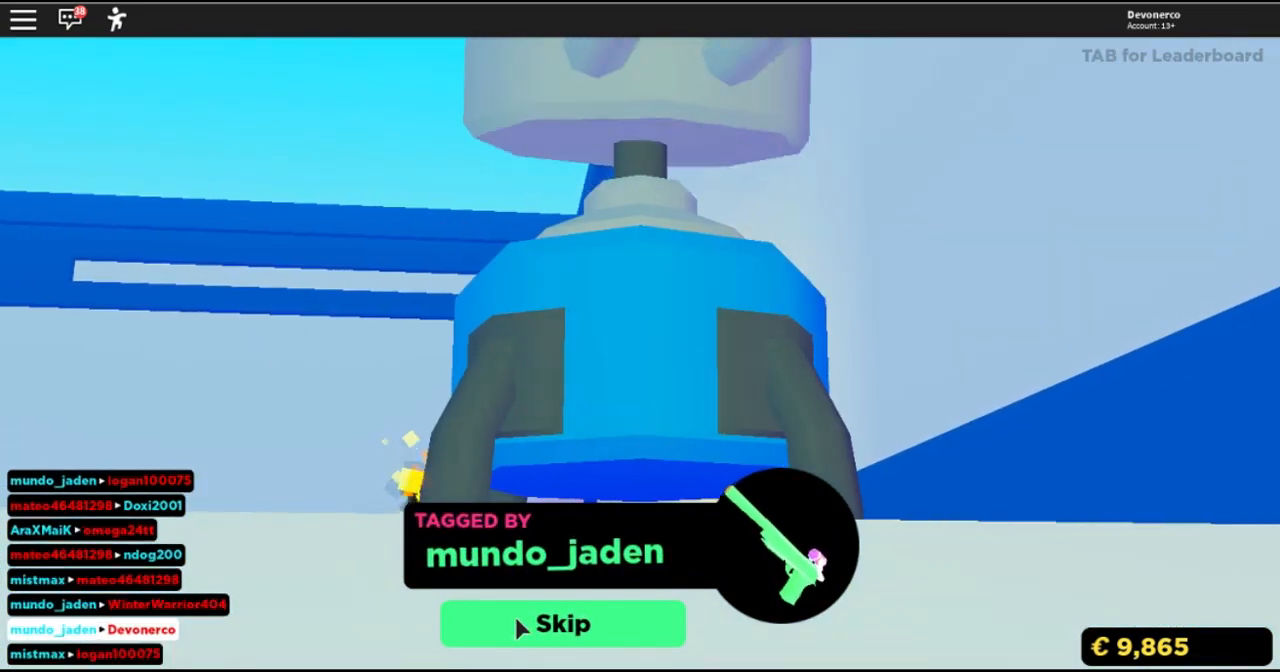
click(562, 623)
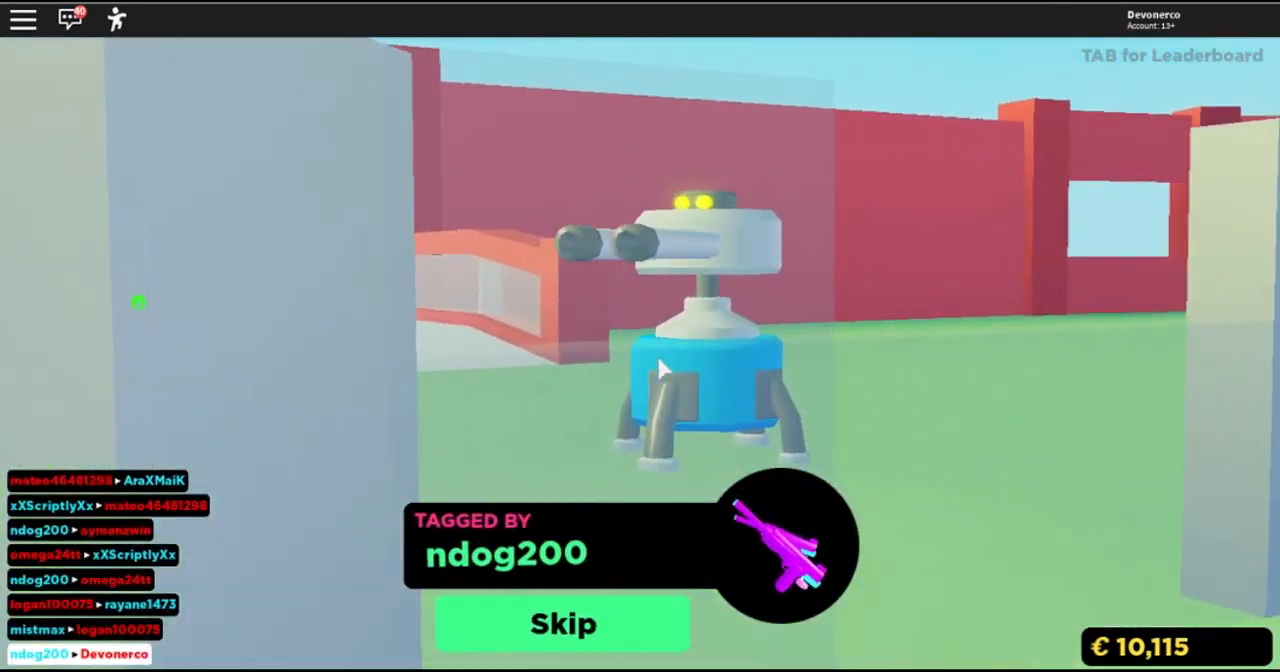
click(562, 623)
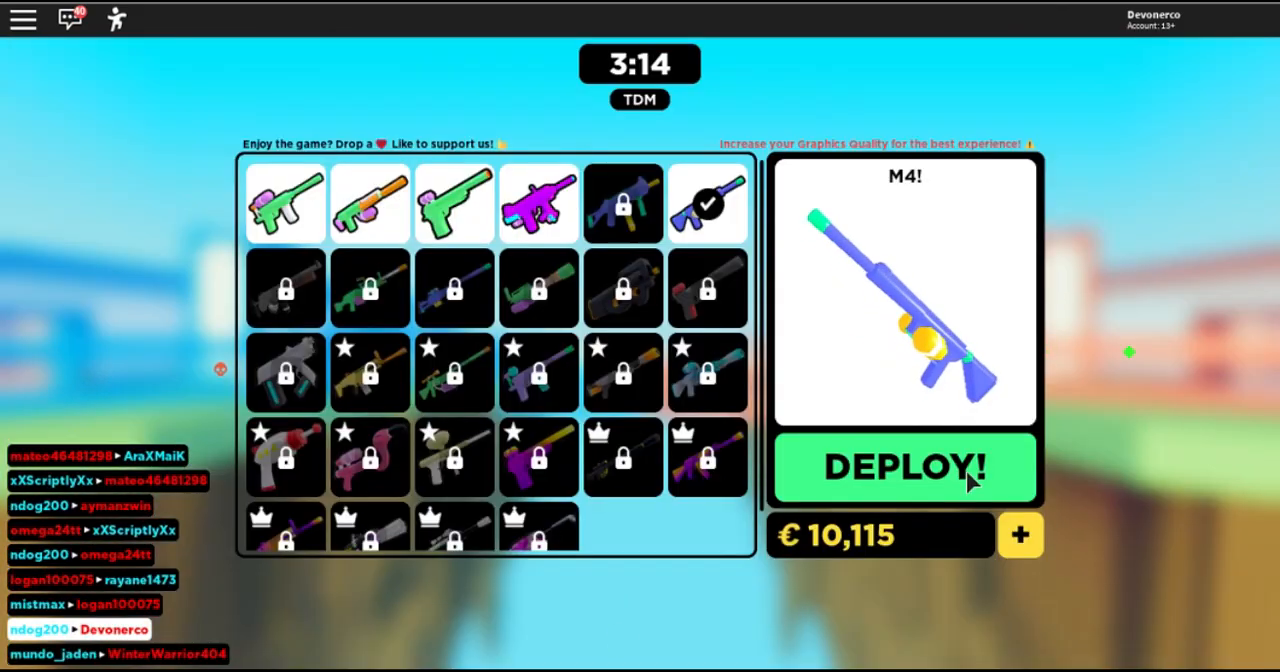
click(903, 468)
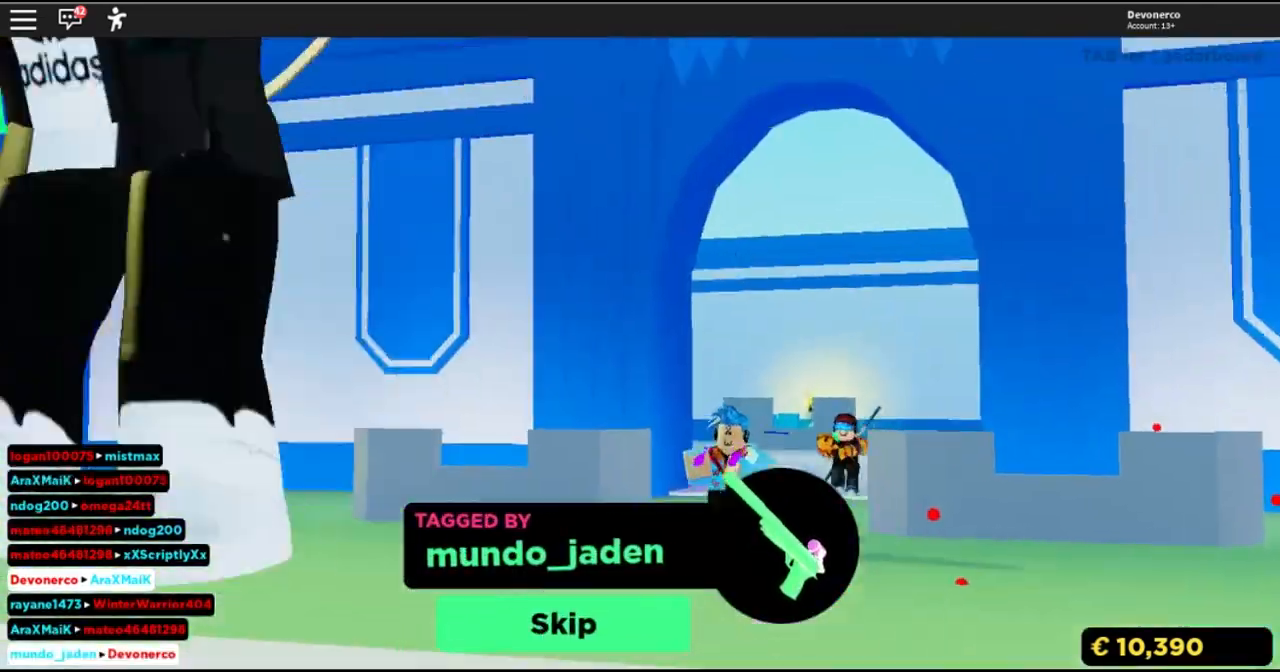
click(562, 623)
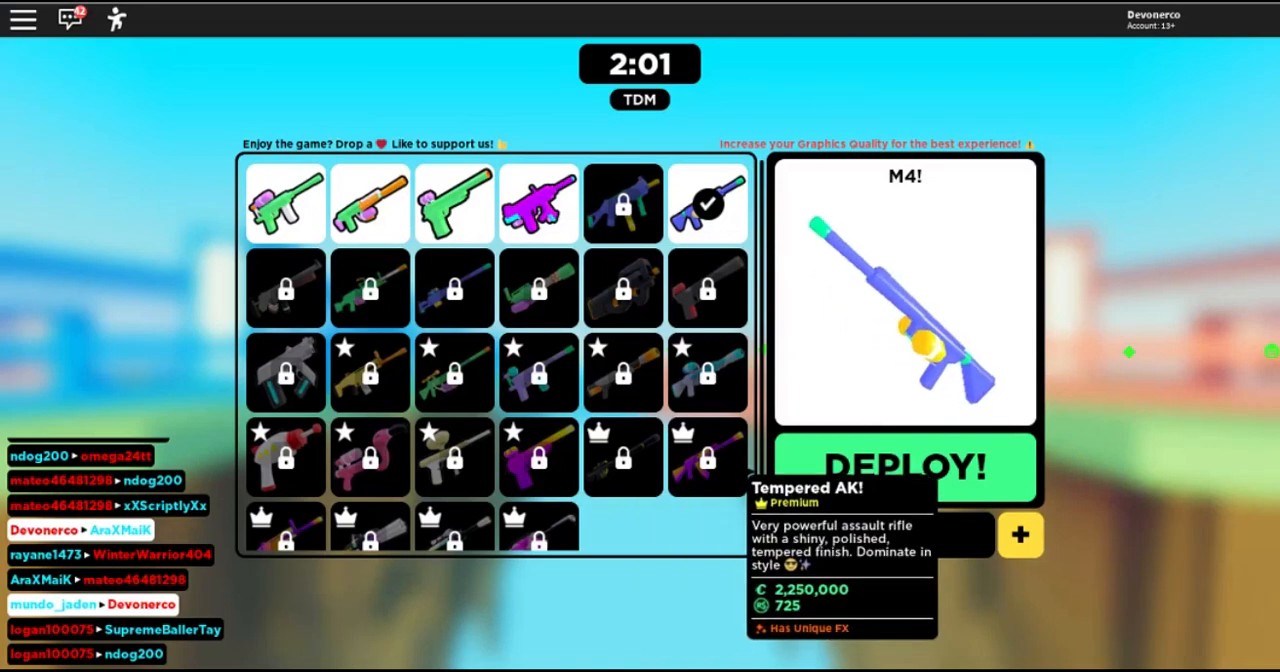
- Respawn twice with the M4, skipping Tagged By screens, until 0:17 remains and coins reach 10,640
click(903, 467)
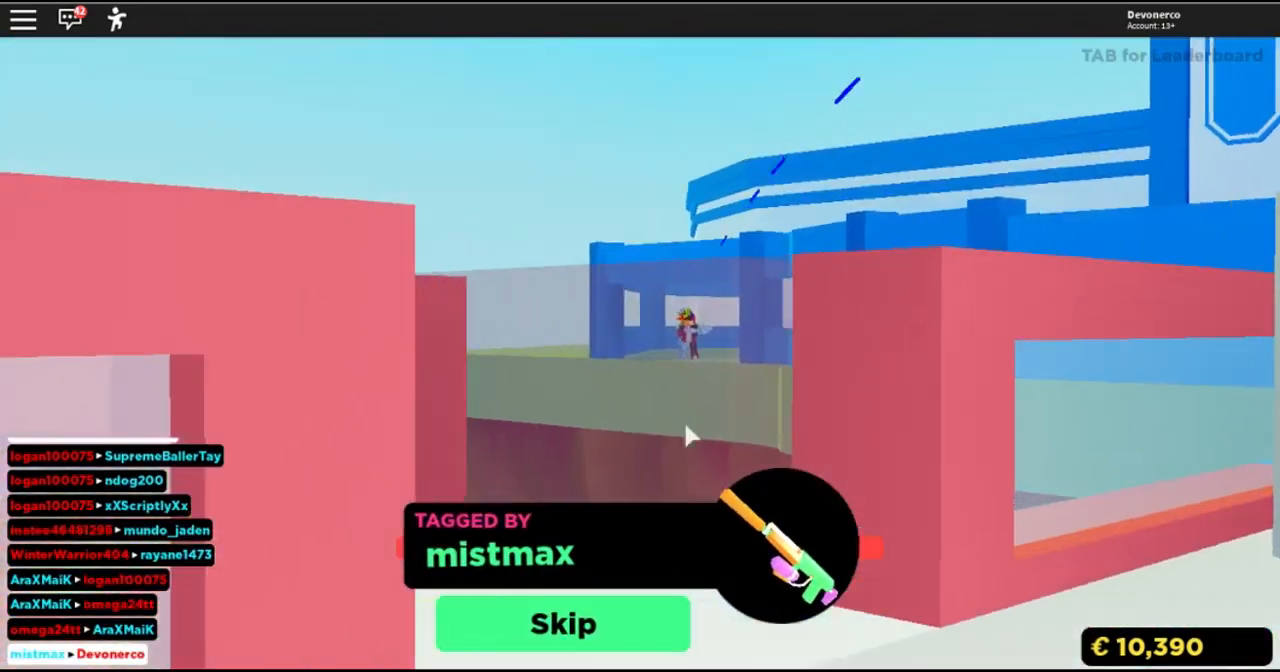
click(562, 623)
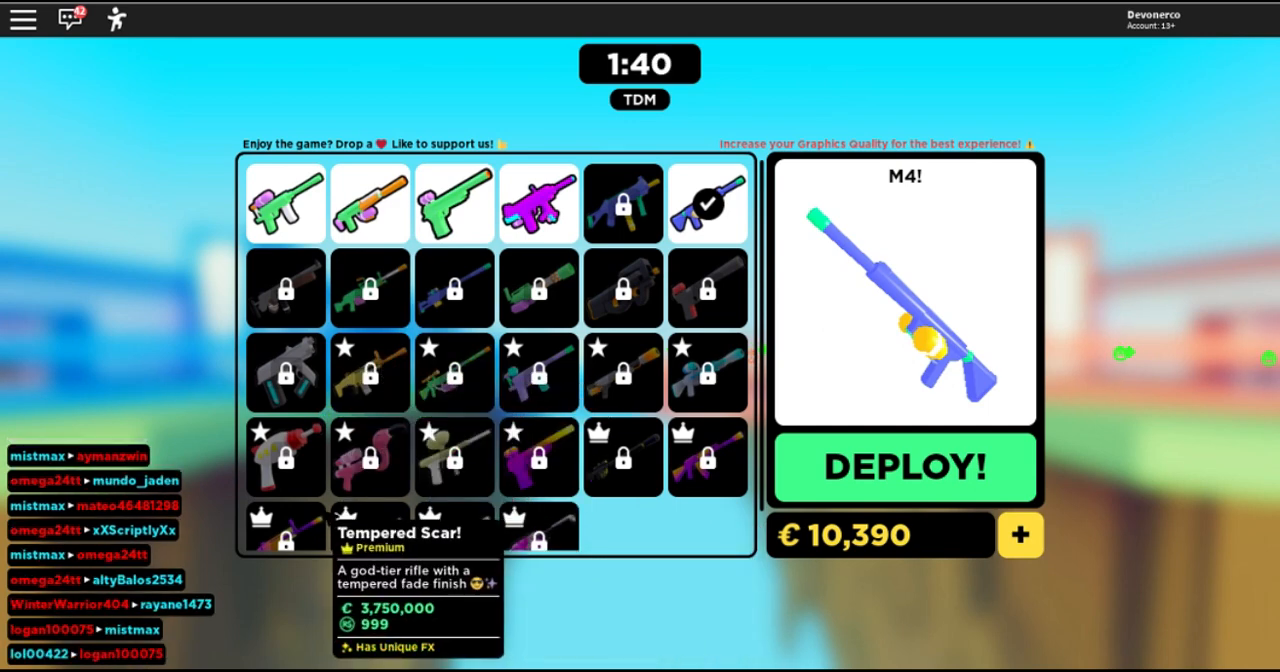
mouse_move(623, 457)
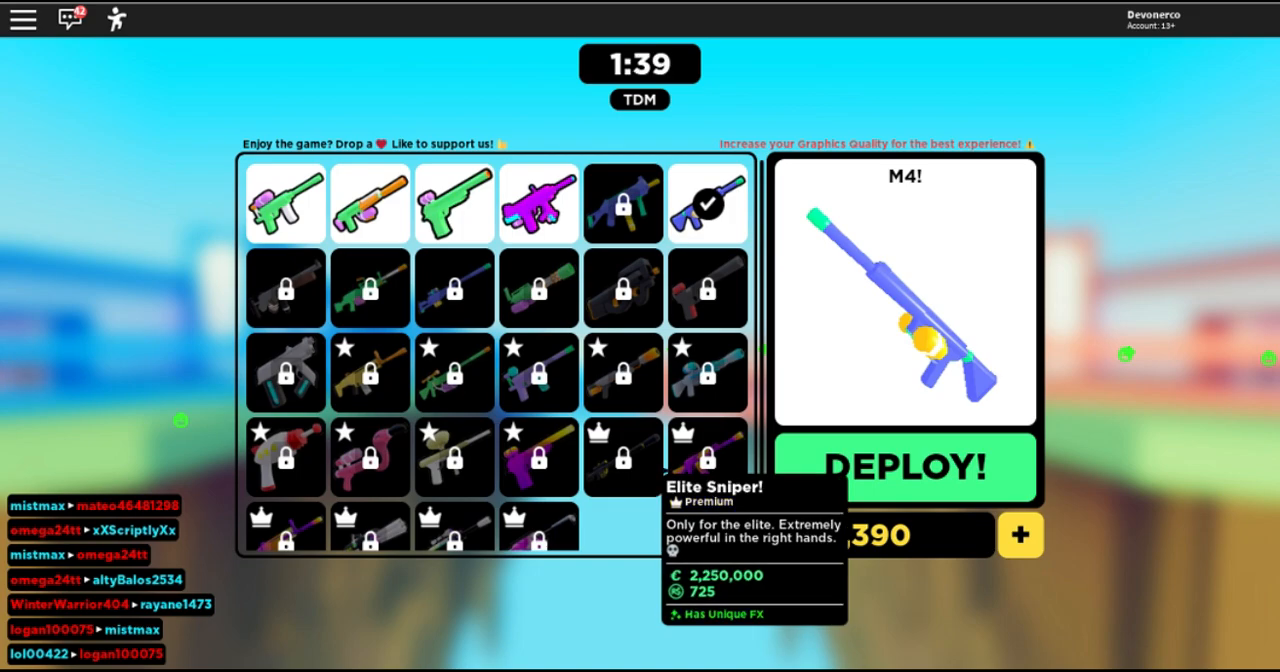
click(903, 467)
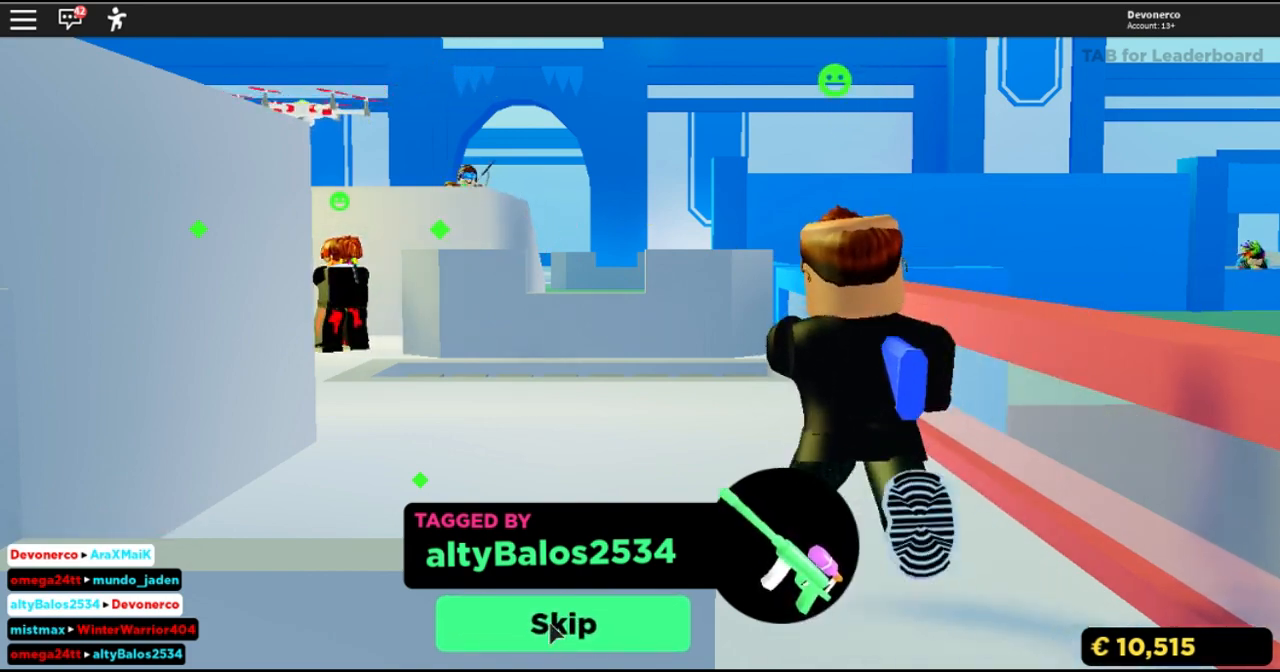
click(562, 624)
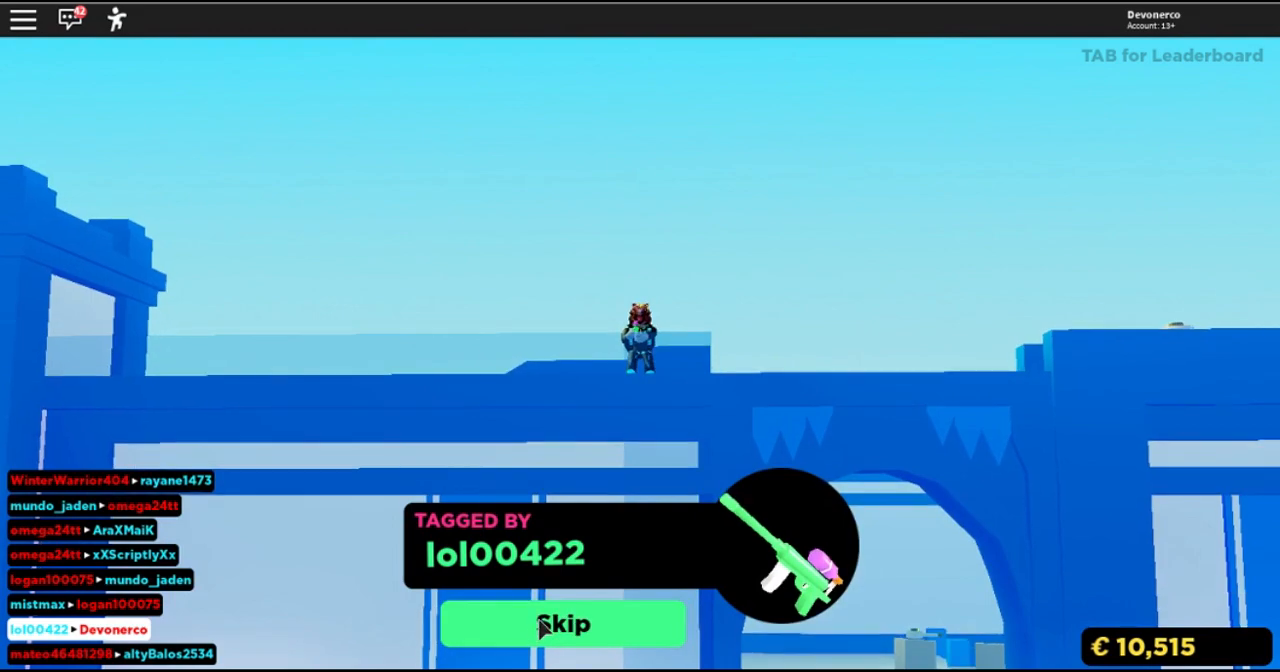
click(563, 624)
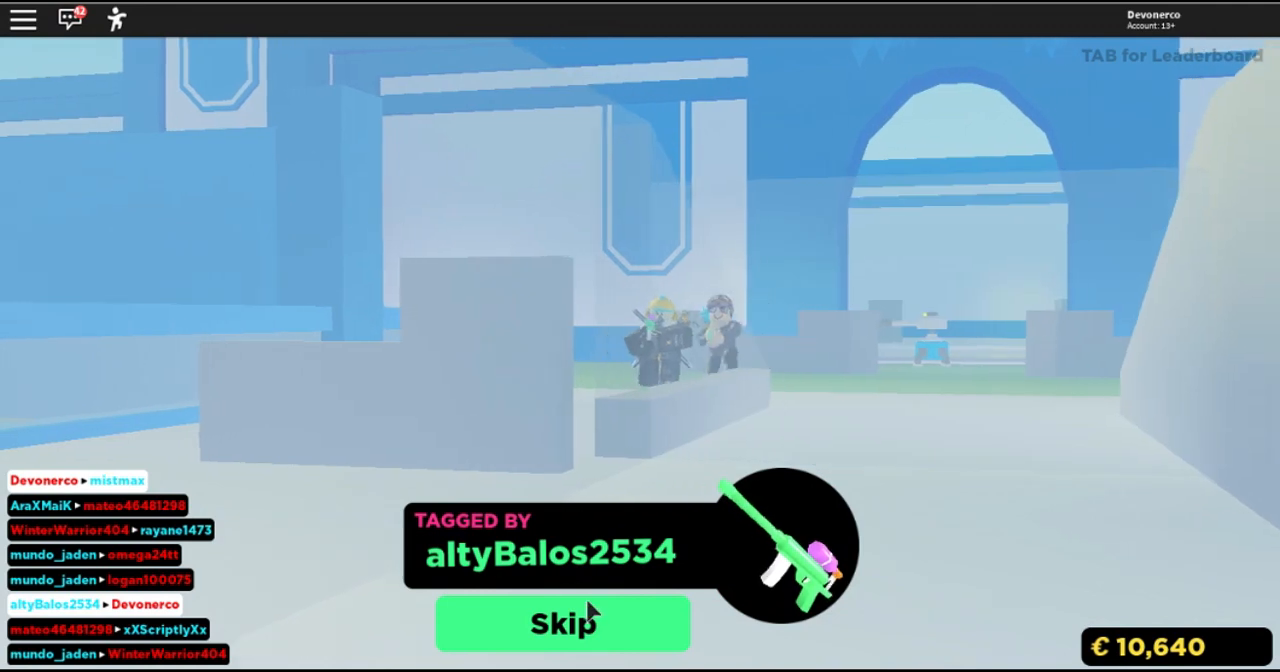
click(562, 623)
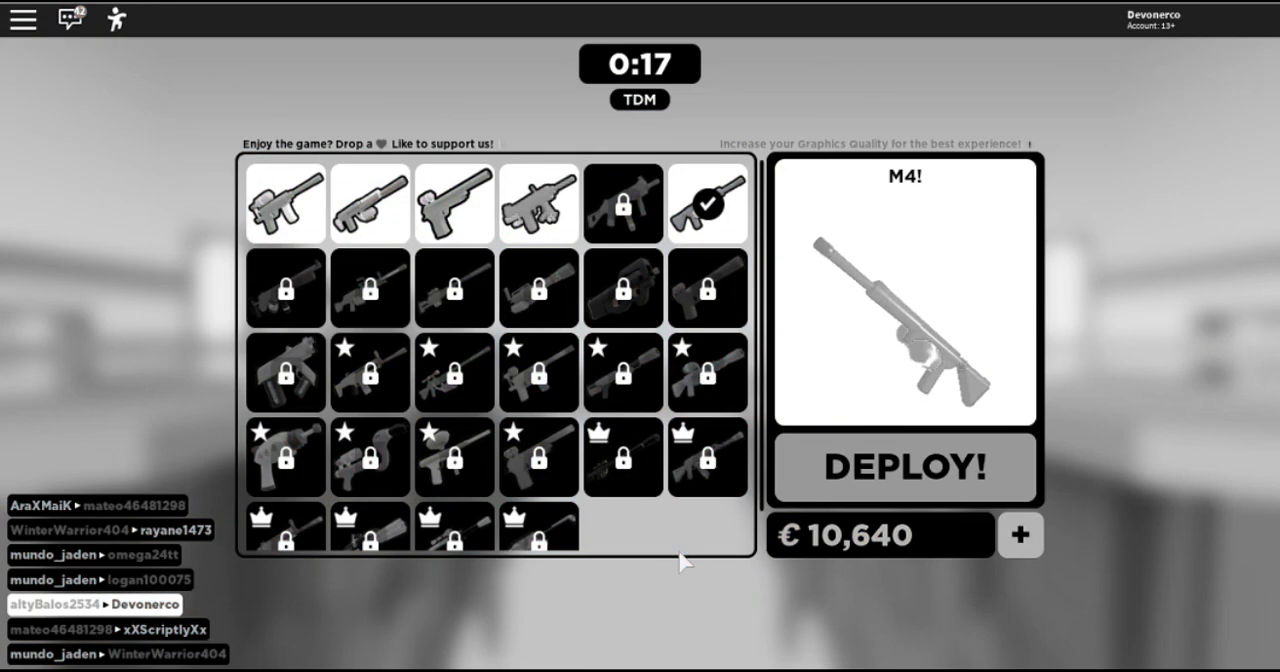
- Try deploying with the M4 as the match ends, then await the new TDM round
click(903, 467)
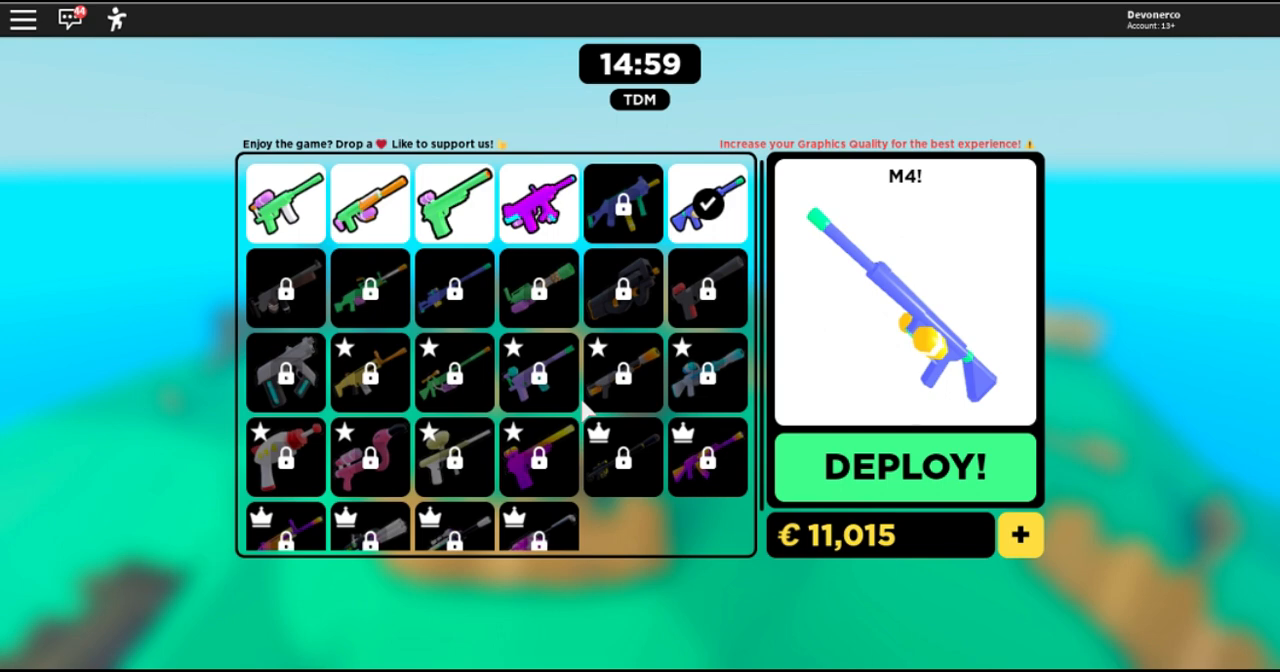
mouse_move(805, 432)
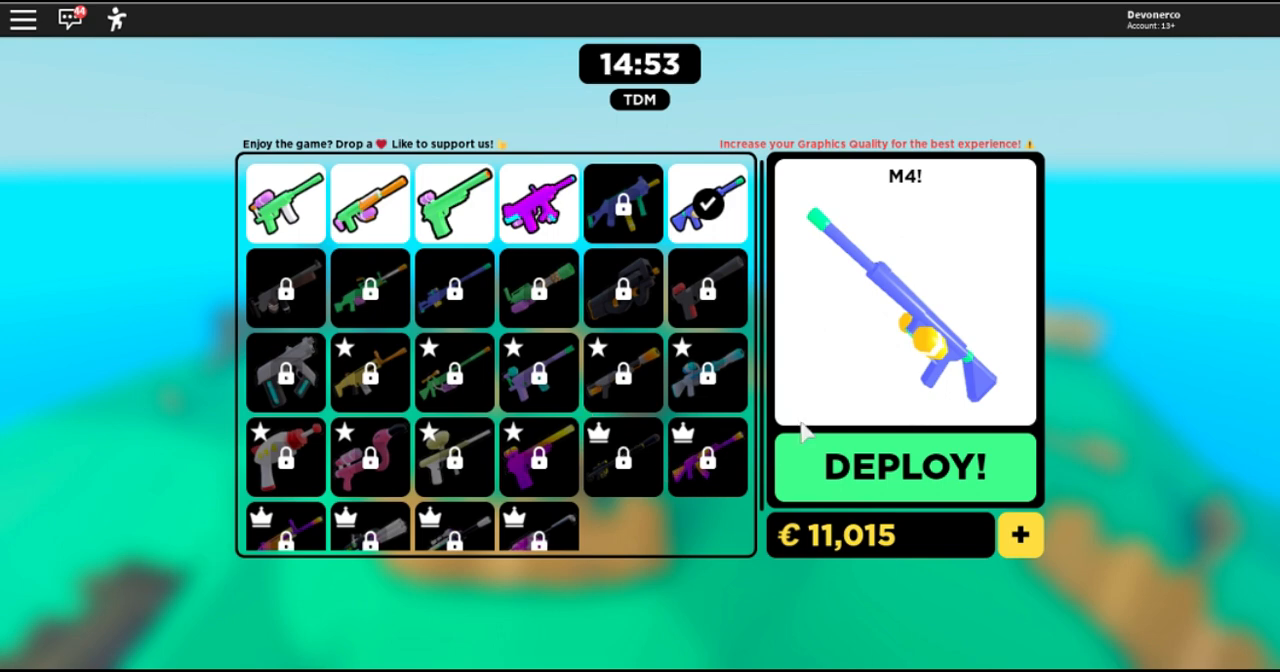